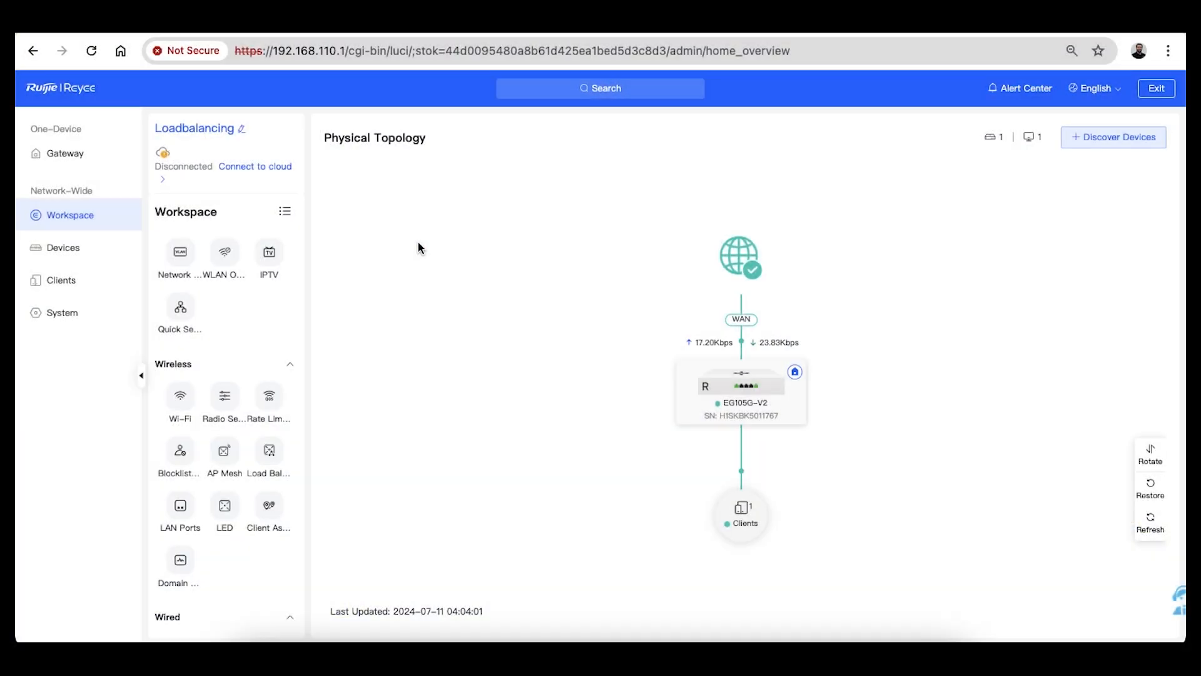
mouse_move(75, 221)
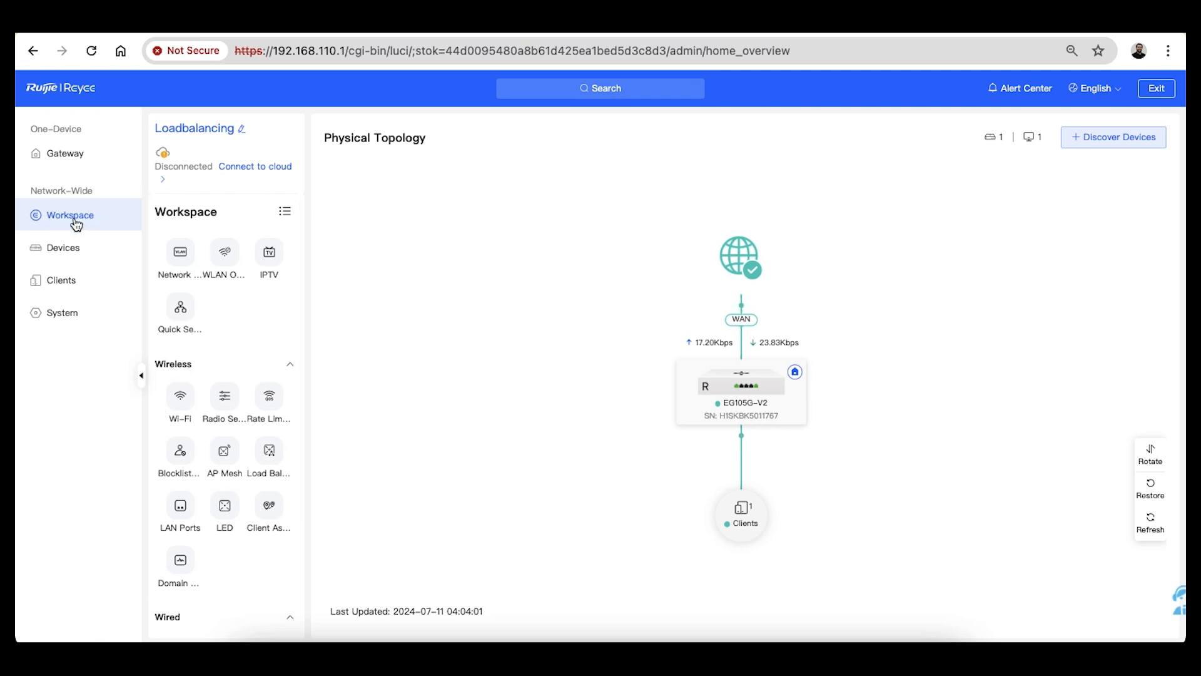
- Open the WAN page under Wired, showing the single-line DHCP connection
scroll(down, 3)
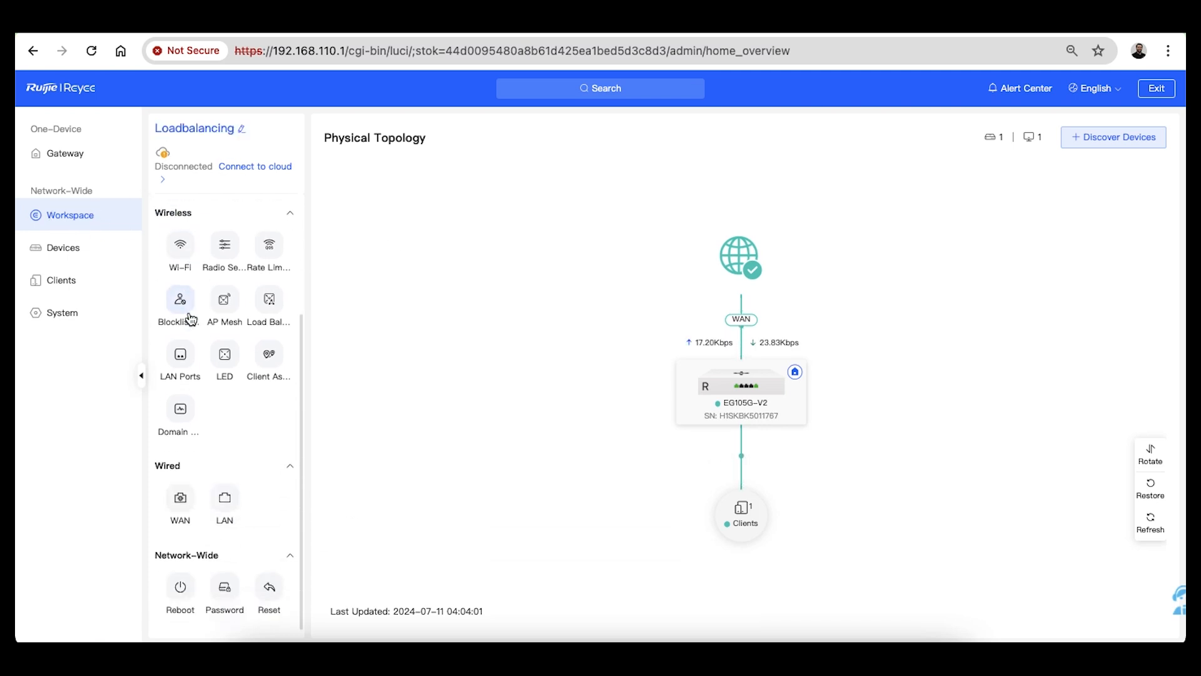
click(180, 498)
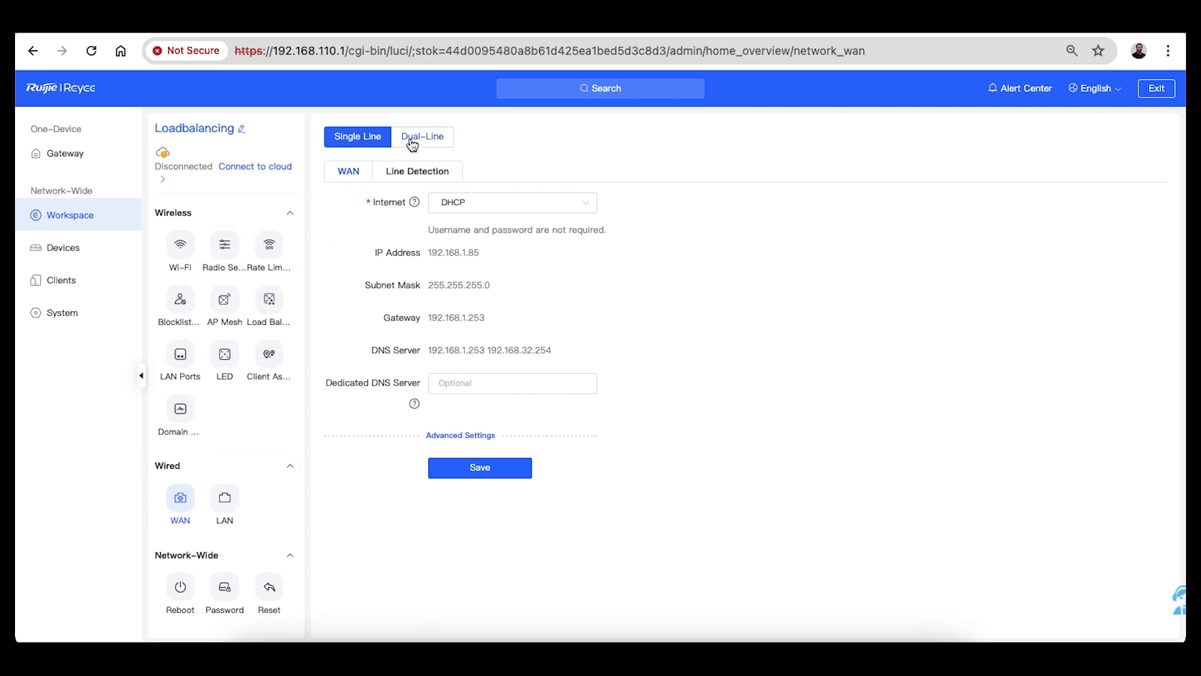
- Enable Dual-Line and save WAN1 as a PPPoE connection with username and password
click(422, 137)
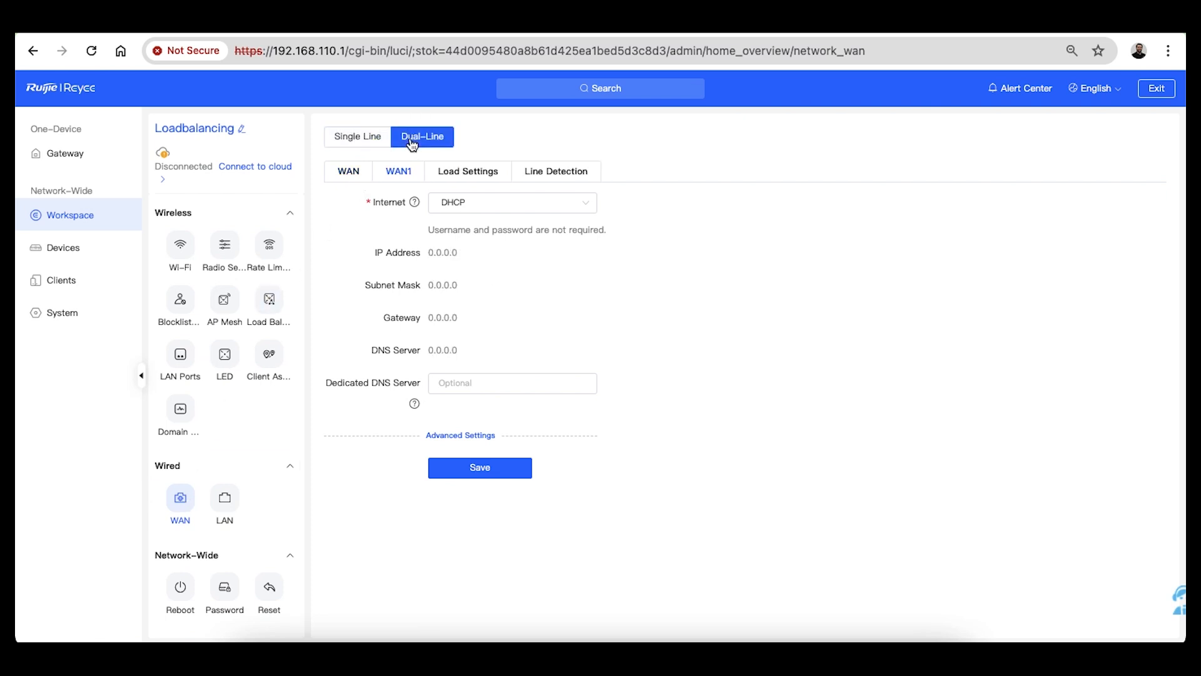
click(398, 171)
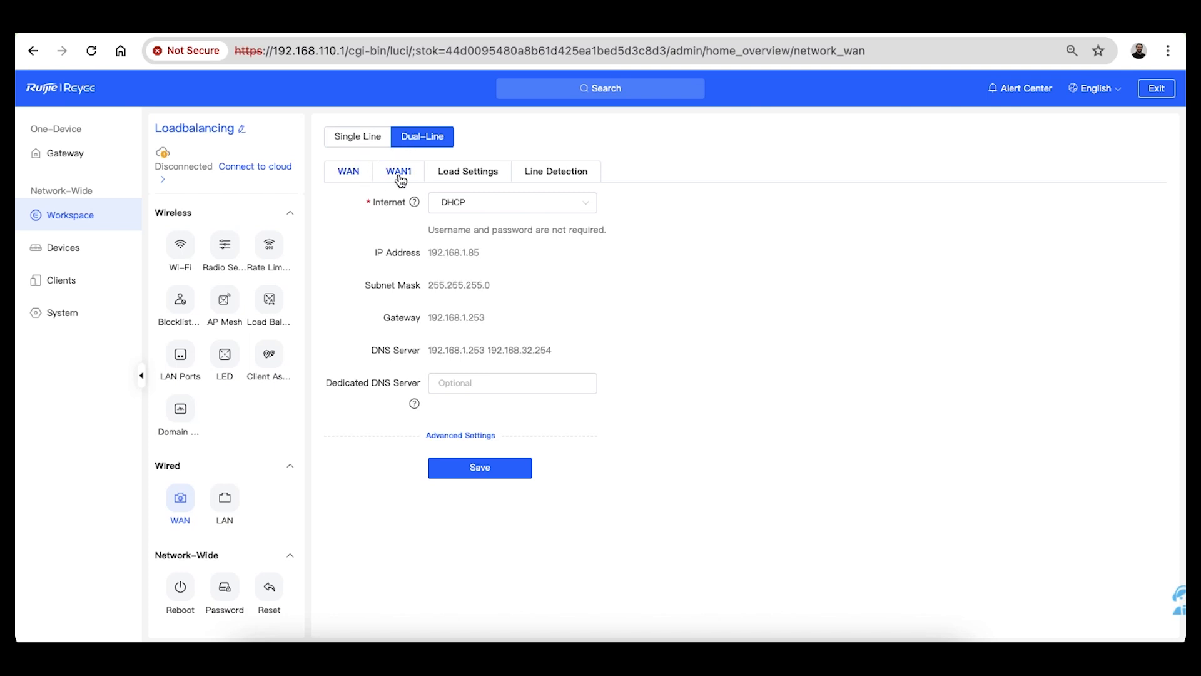
click(512, 203)
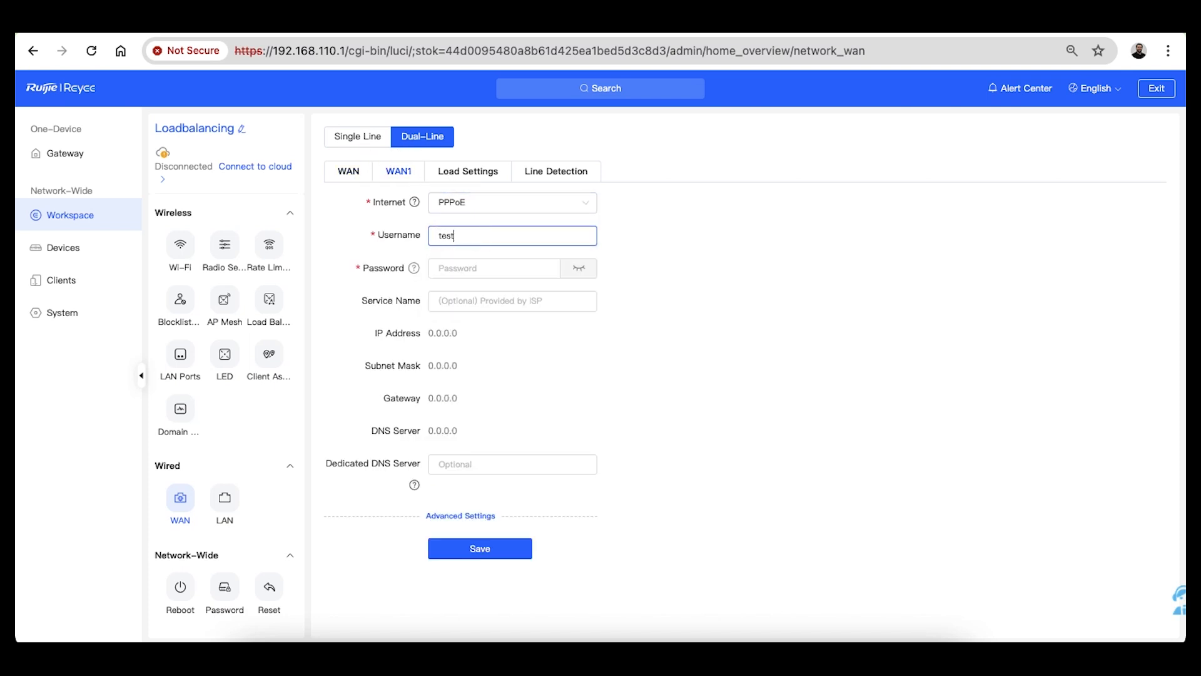
click(480, 548)
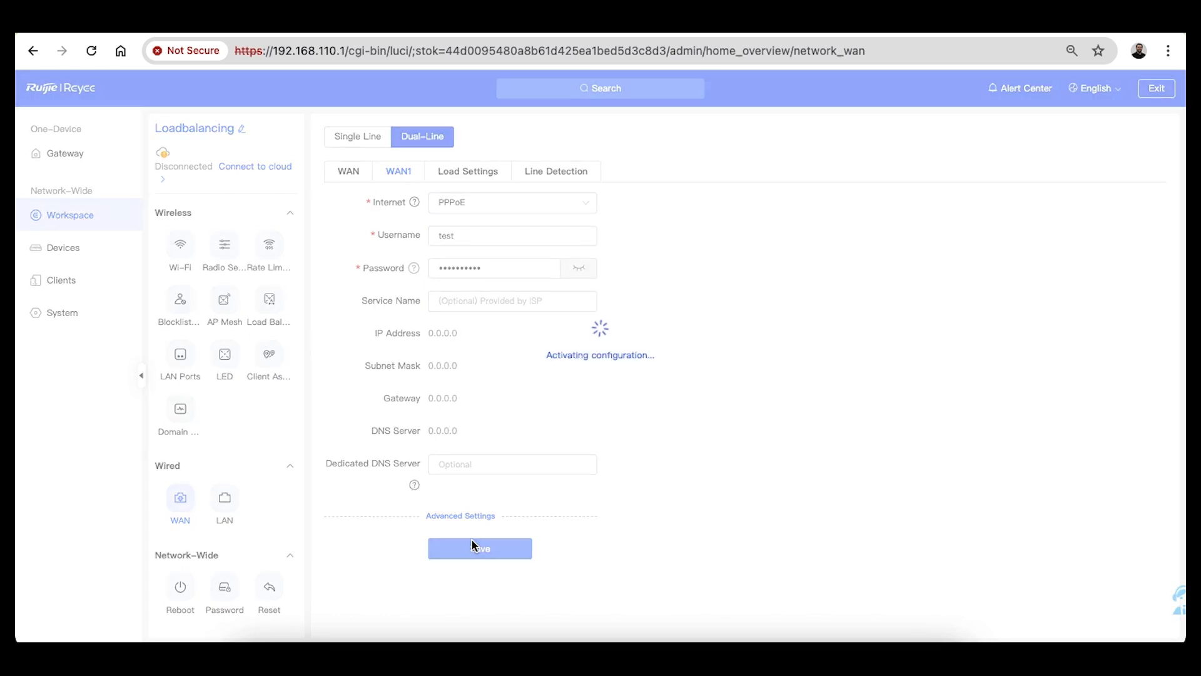
click(480, 548)
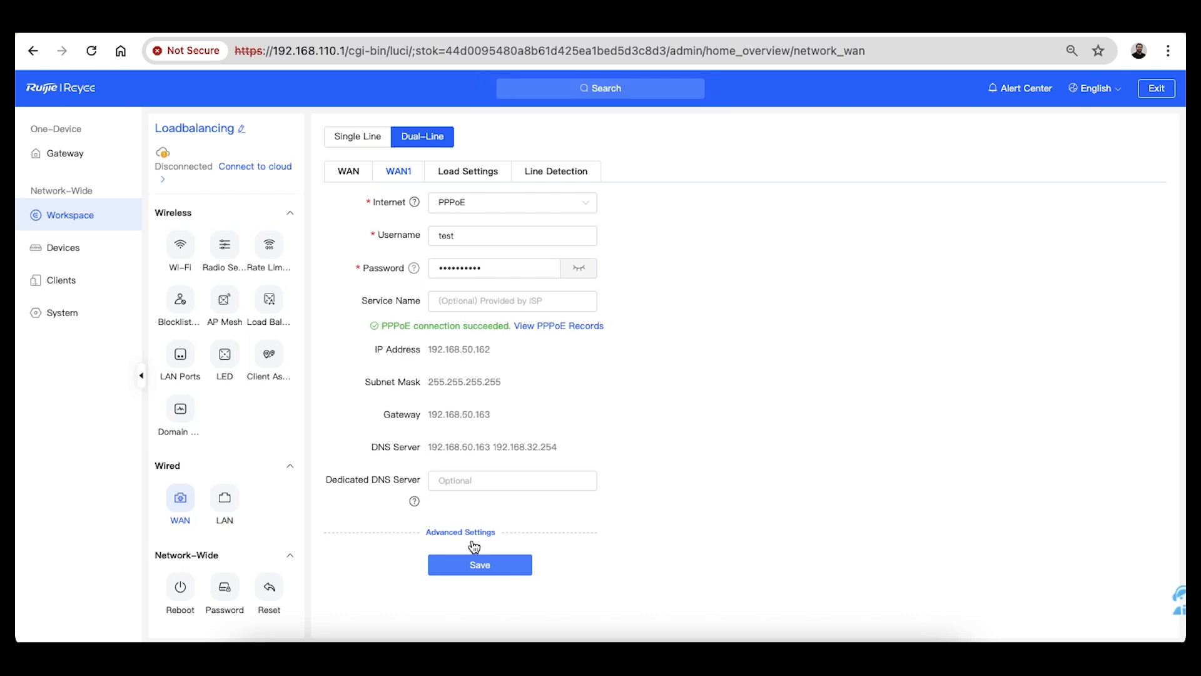
mouse_move(481, 183)
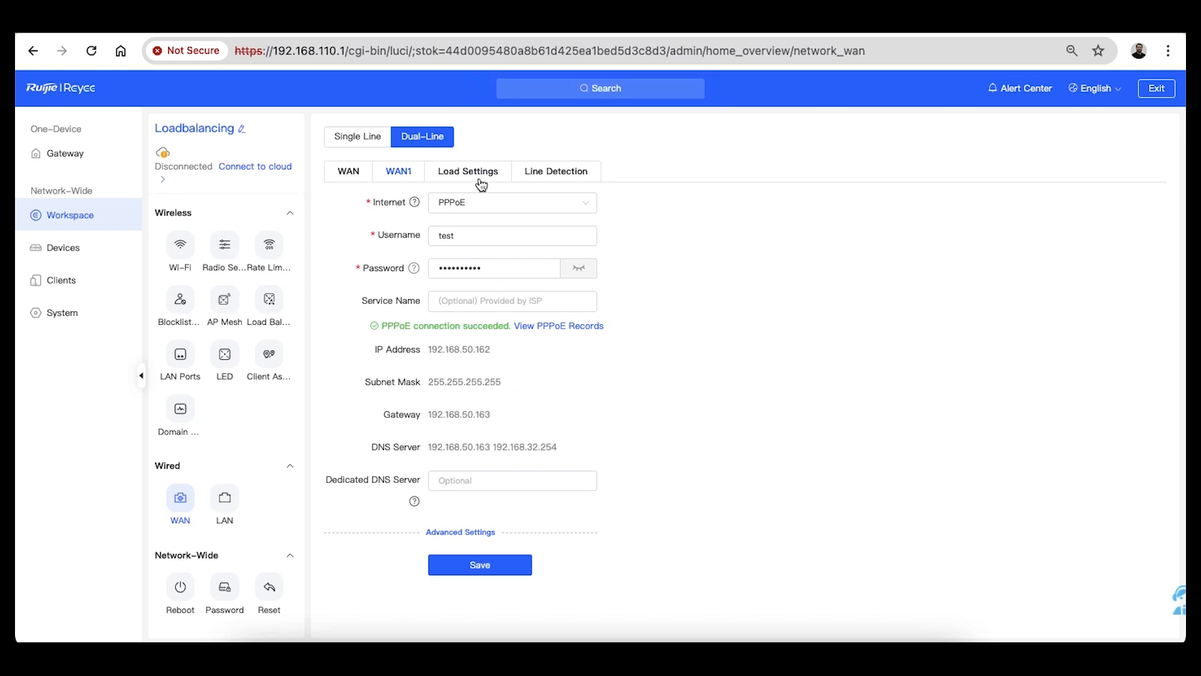
- Review Load Settings: load mode and the 80/20 Mbps WAN uplink rates
click(467, 171)
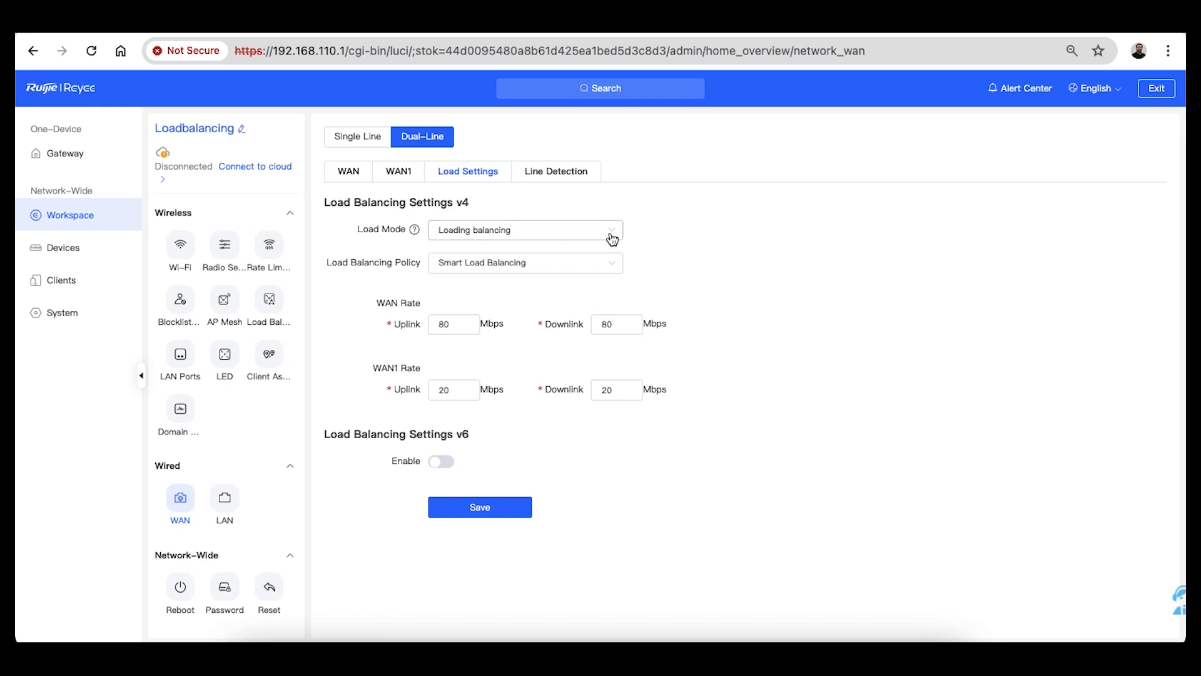
click(525, 230)
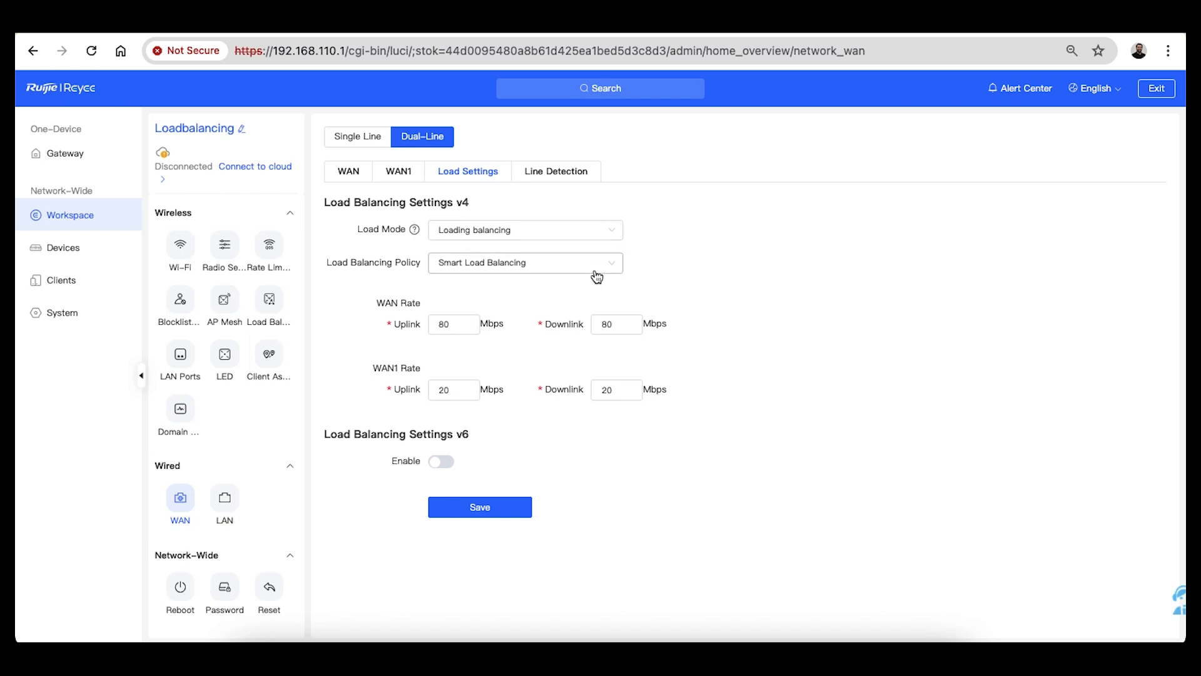
mouse_move(540, 335)
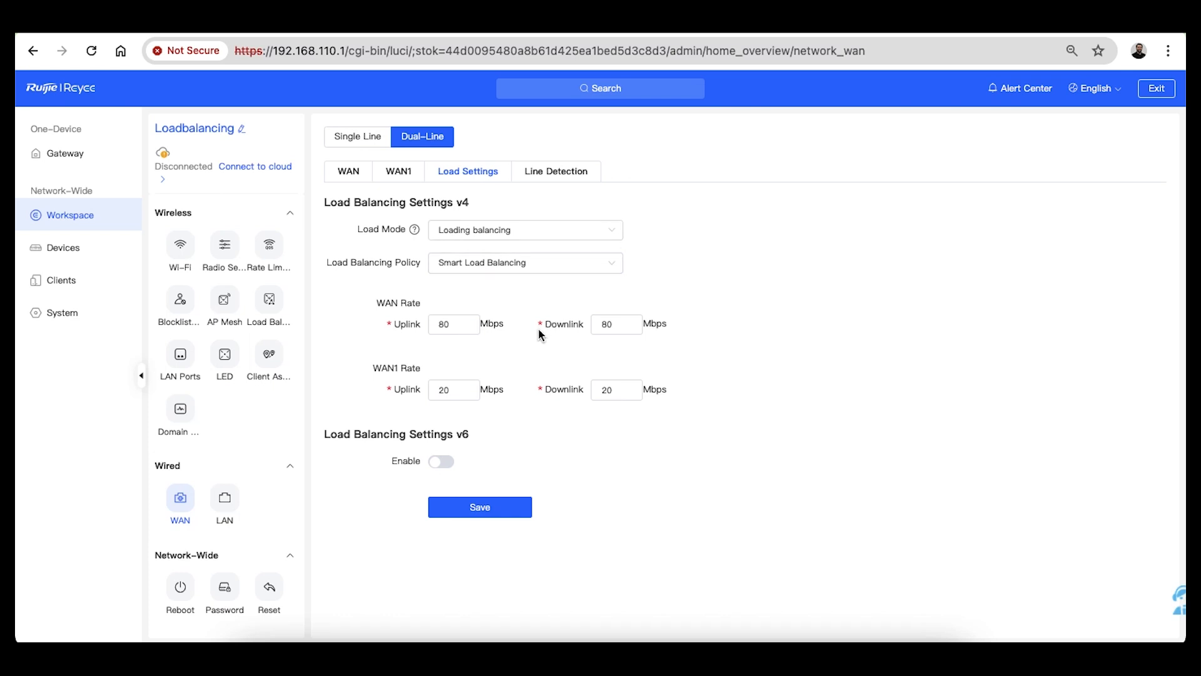
mouse_move(515, 329)
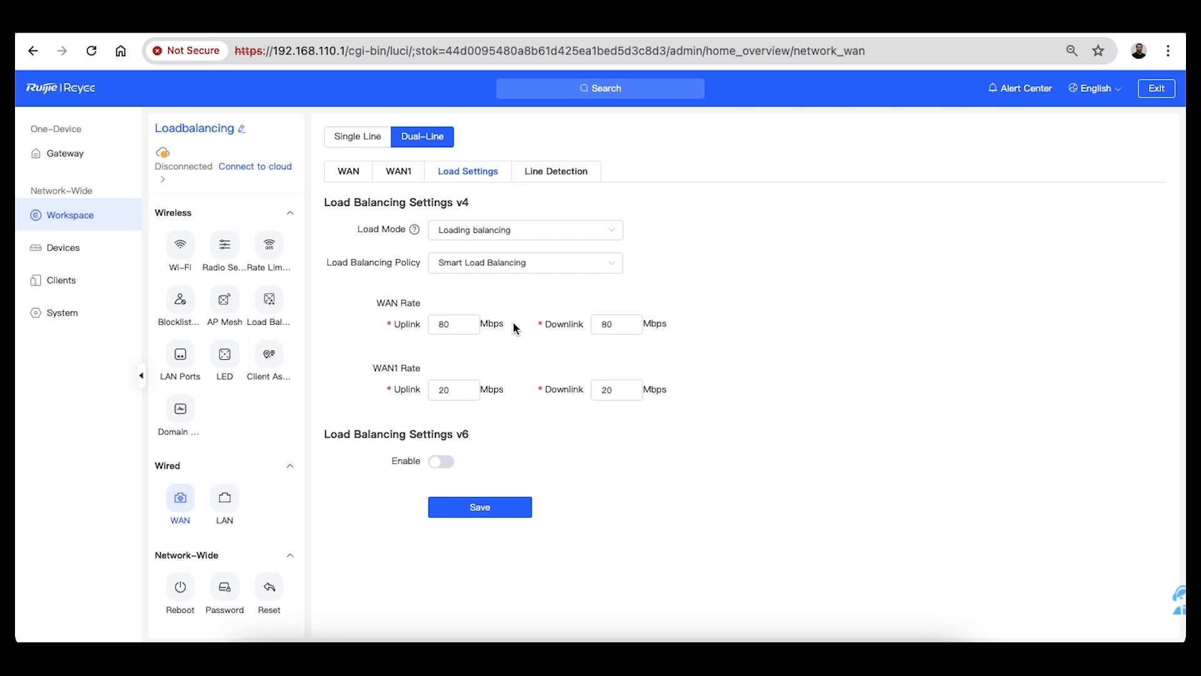
click(453, 323)
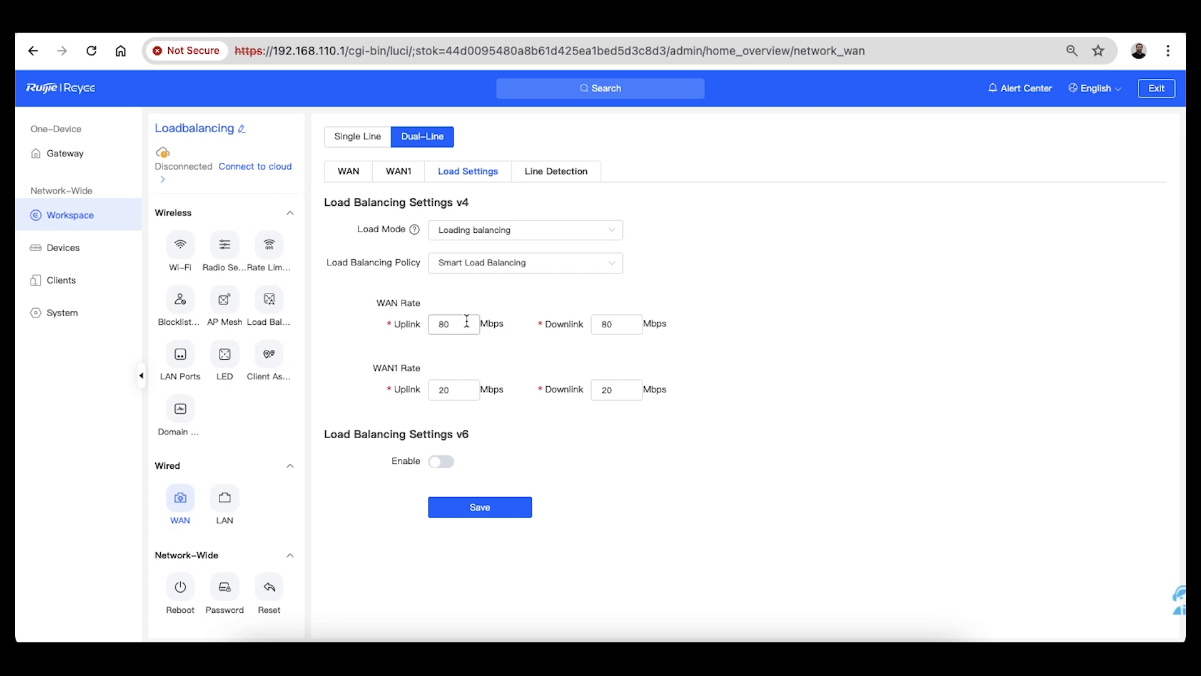
mouse_move(453, 390)
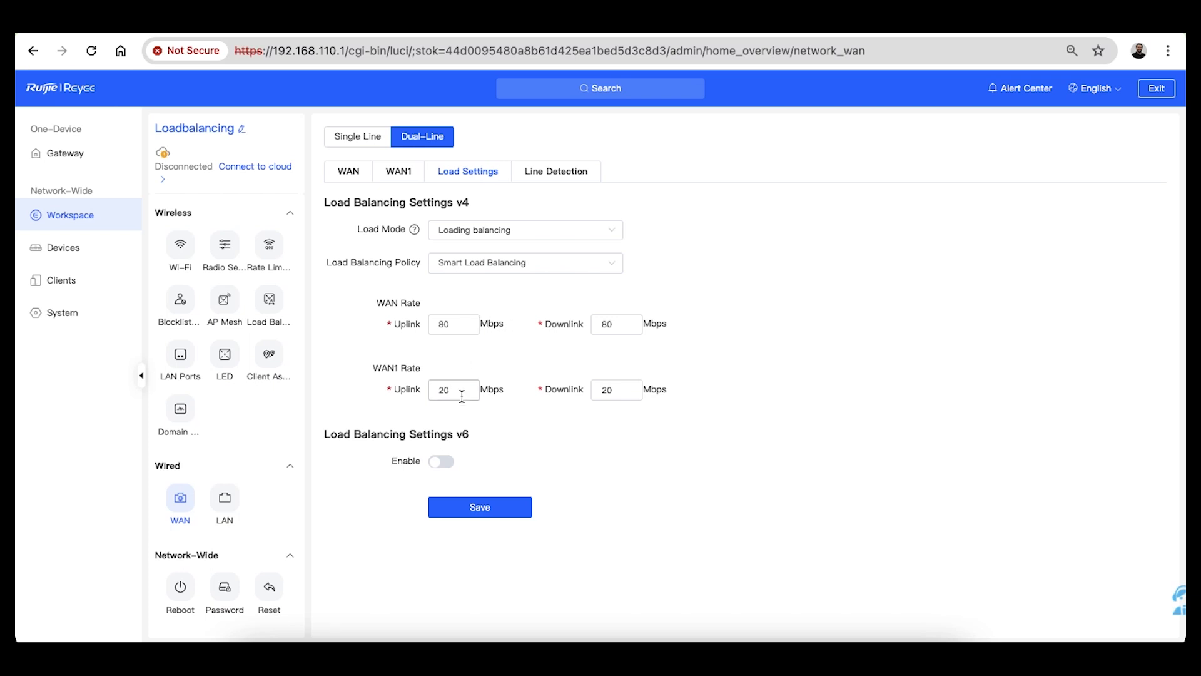
mouse_move(513, 333)
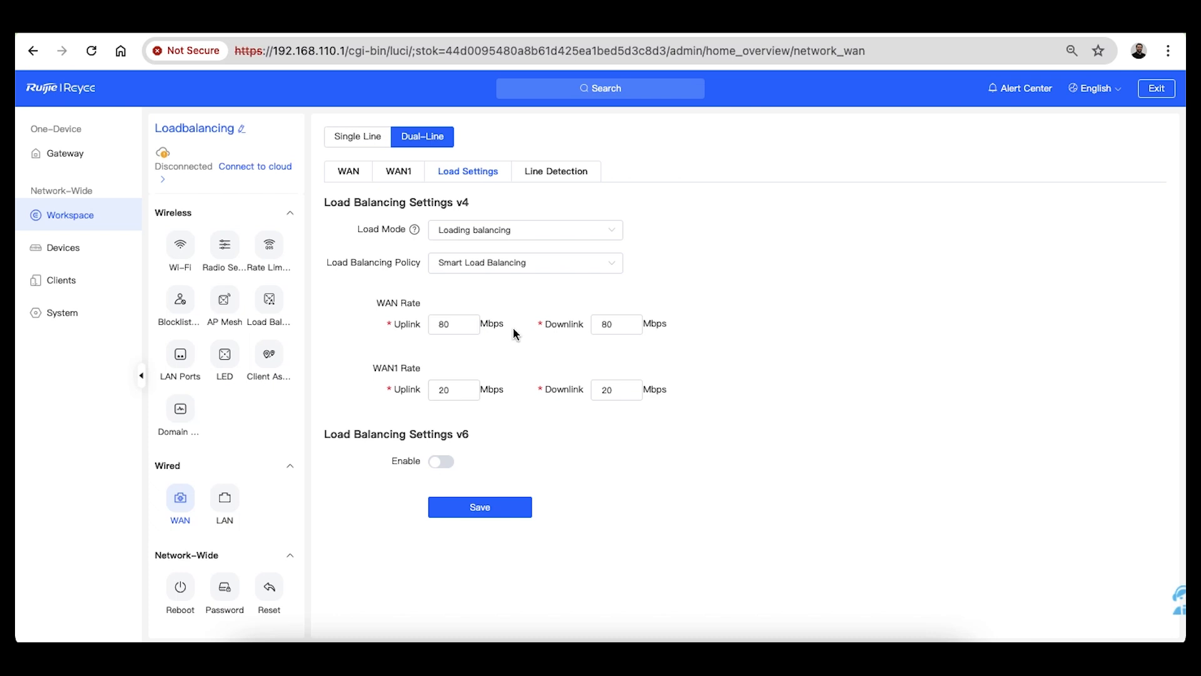
mouse_move(510, 398)
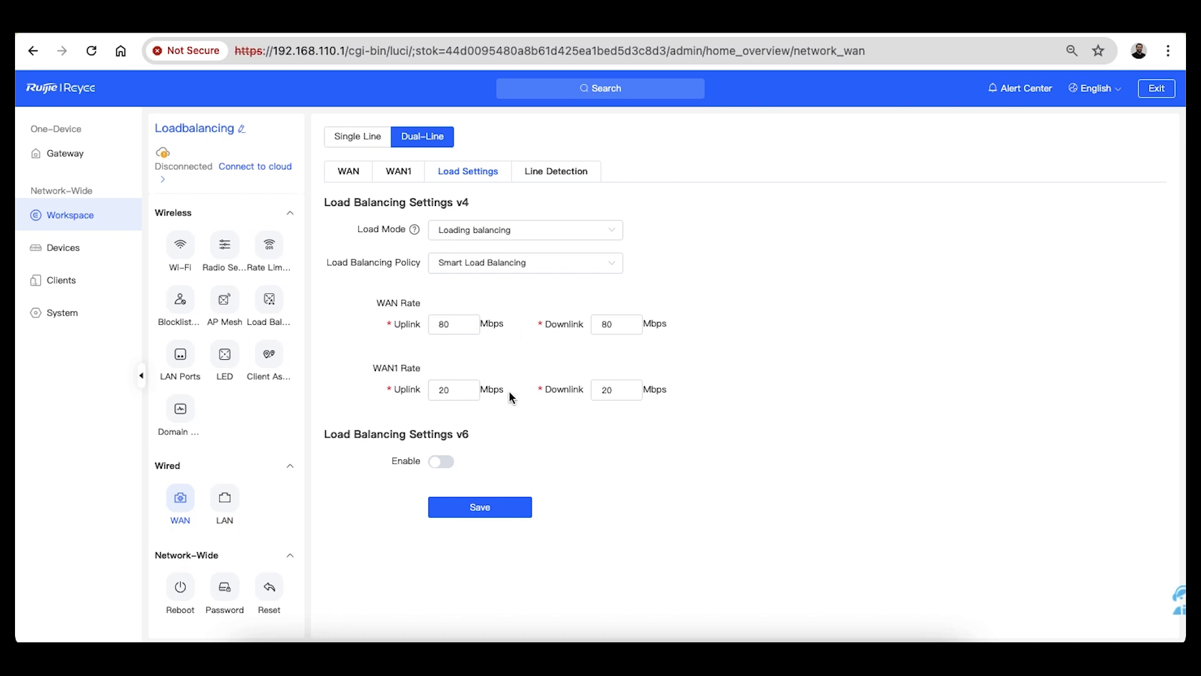
mouse_move(552, 274)
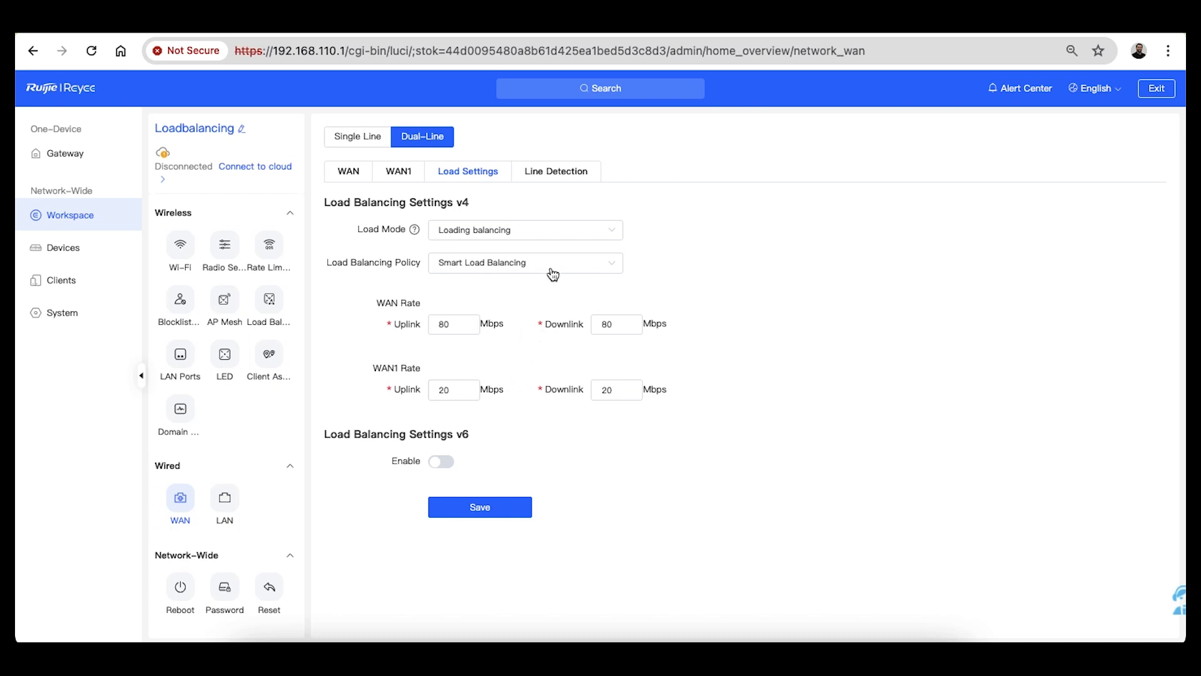
- Try the source-and-destination-IP policy, then keep Smart Load Balancing
click(524, 261)
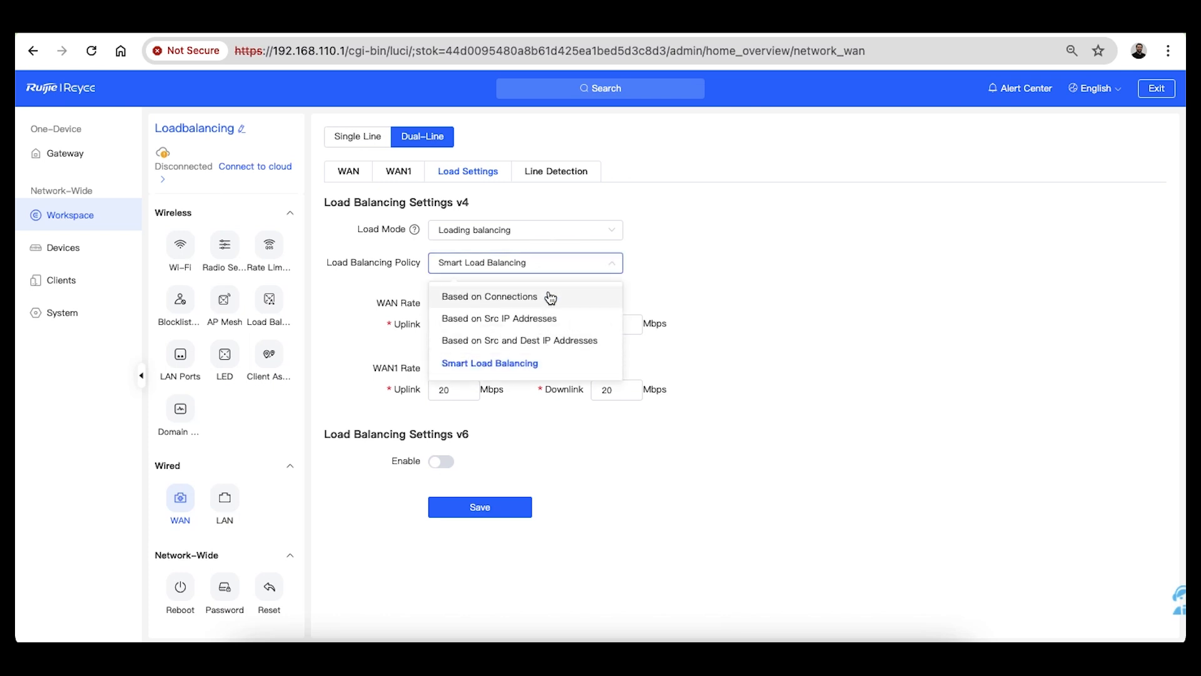
mouse_move(547, 340)
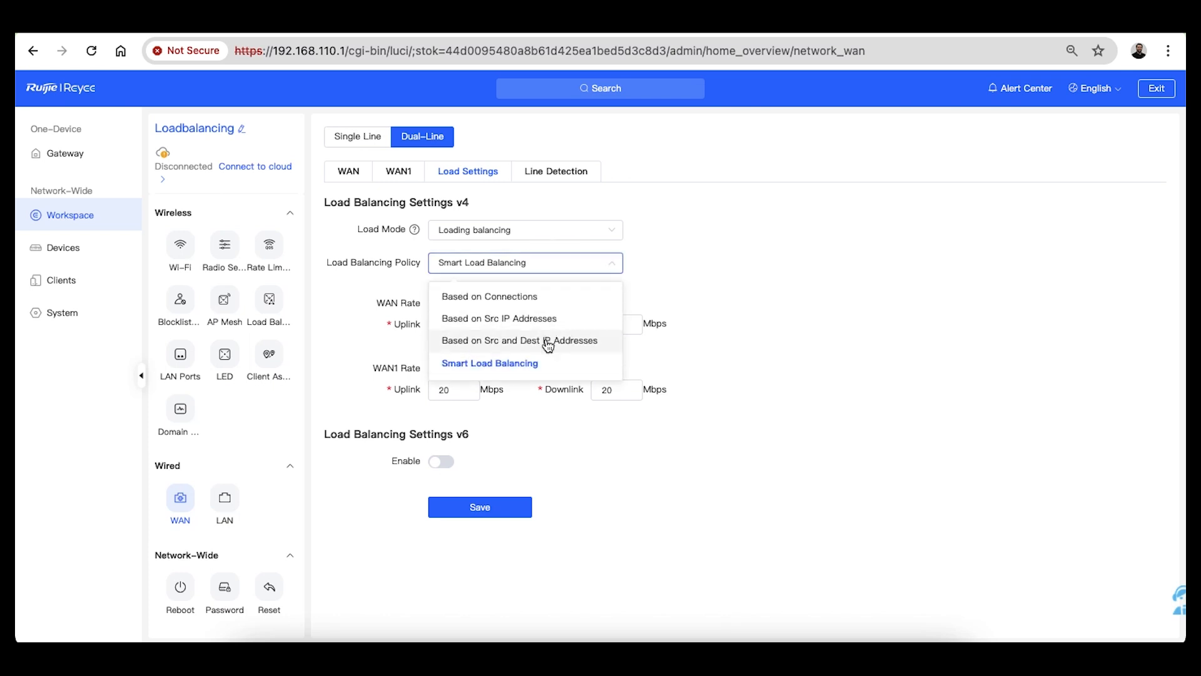
click(519, 340)
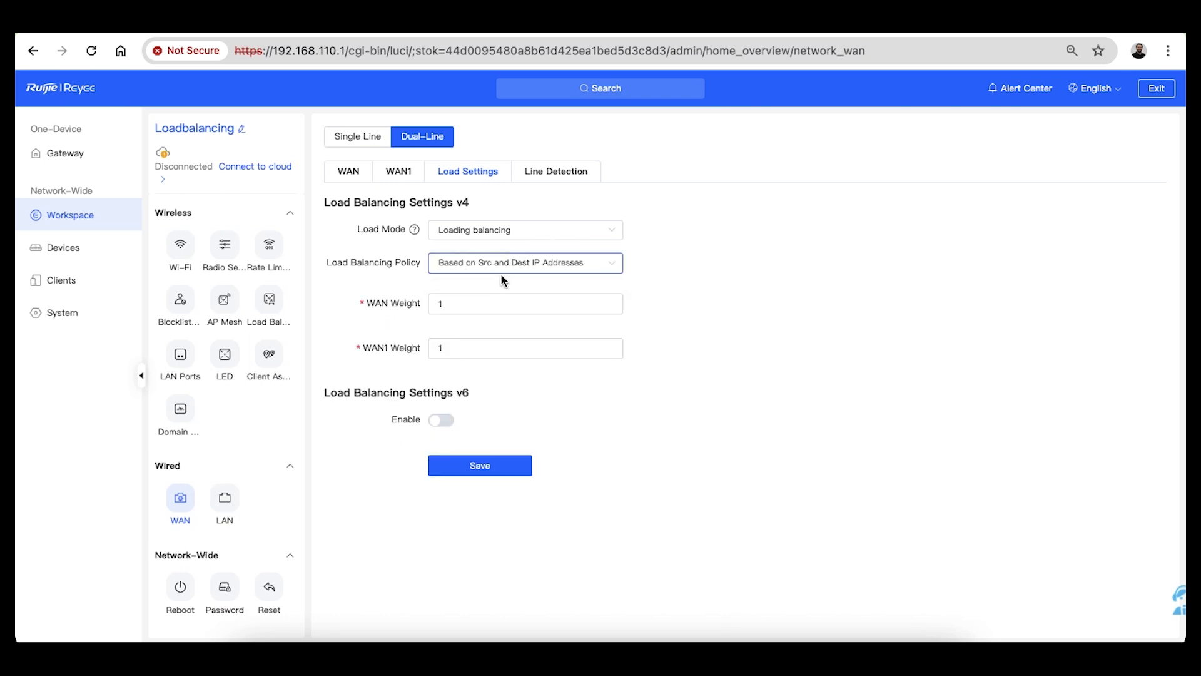
click(525, 262)
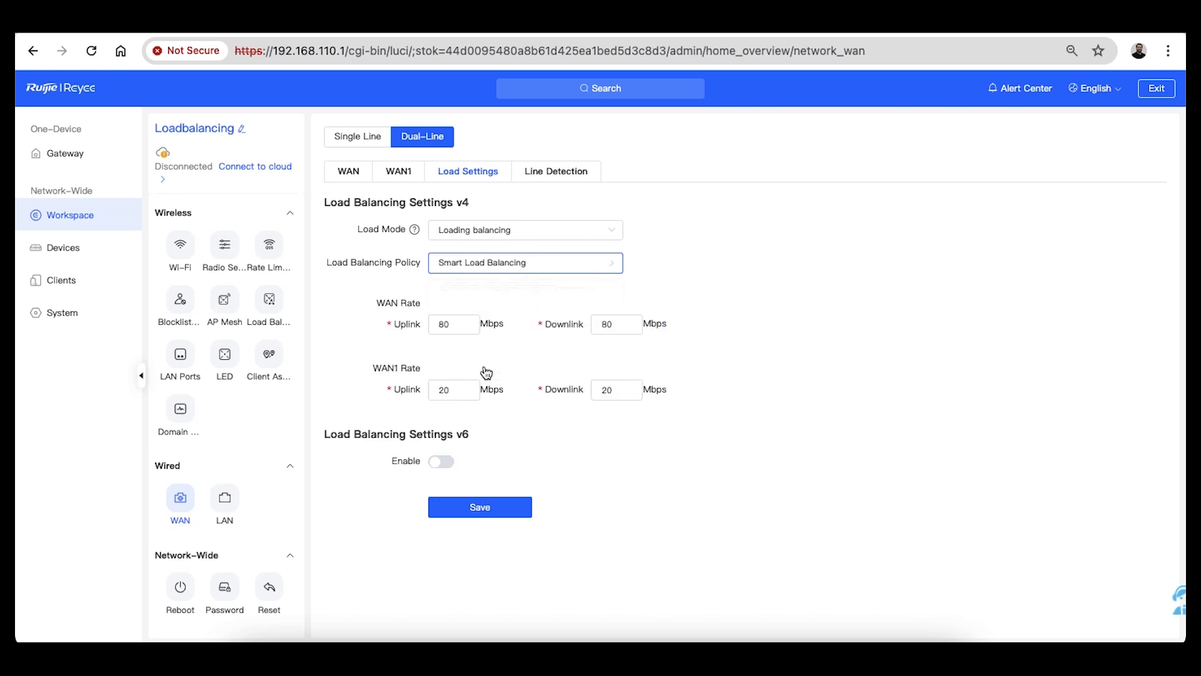
- Review Line Detection: IPv4 WAN link detection on, WAN online, WAN1 offline
click(555, 172)
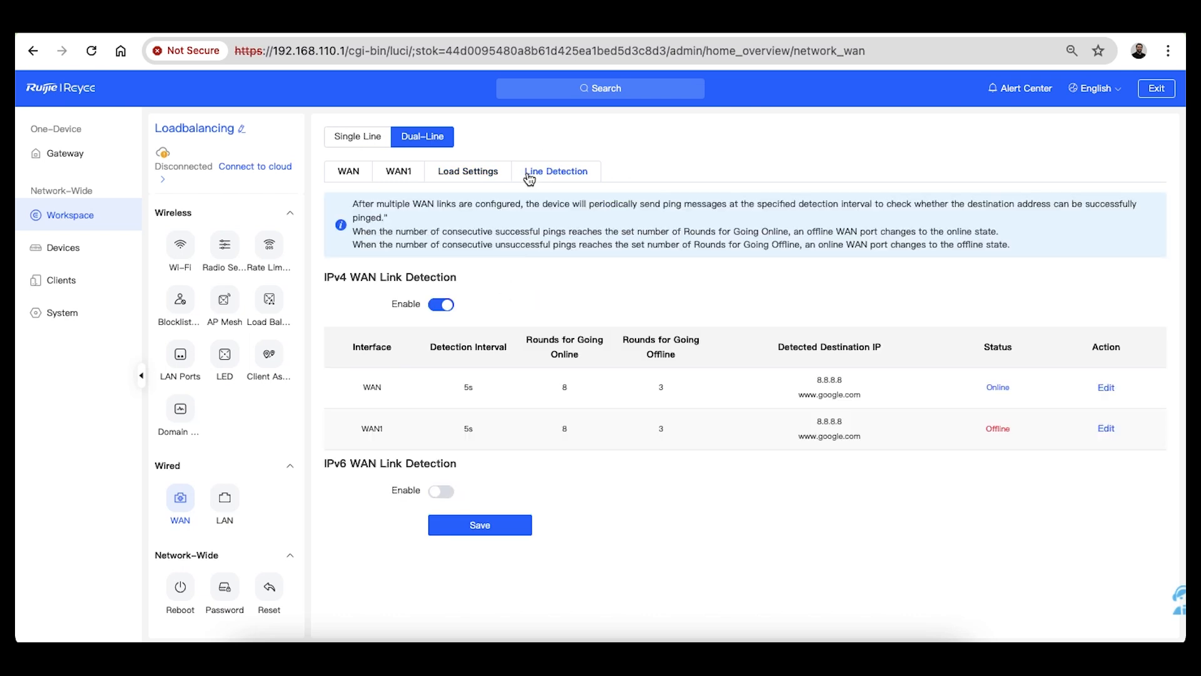
mouse_move(818, 429)
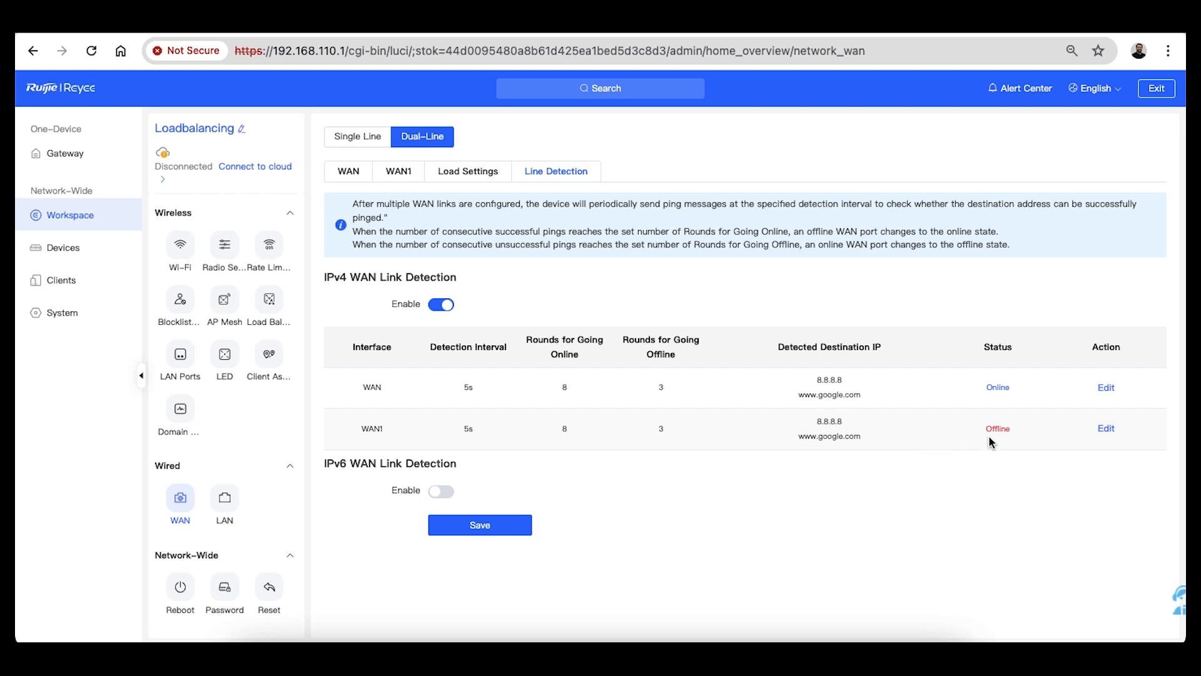
mouse_move(940, 434)
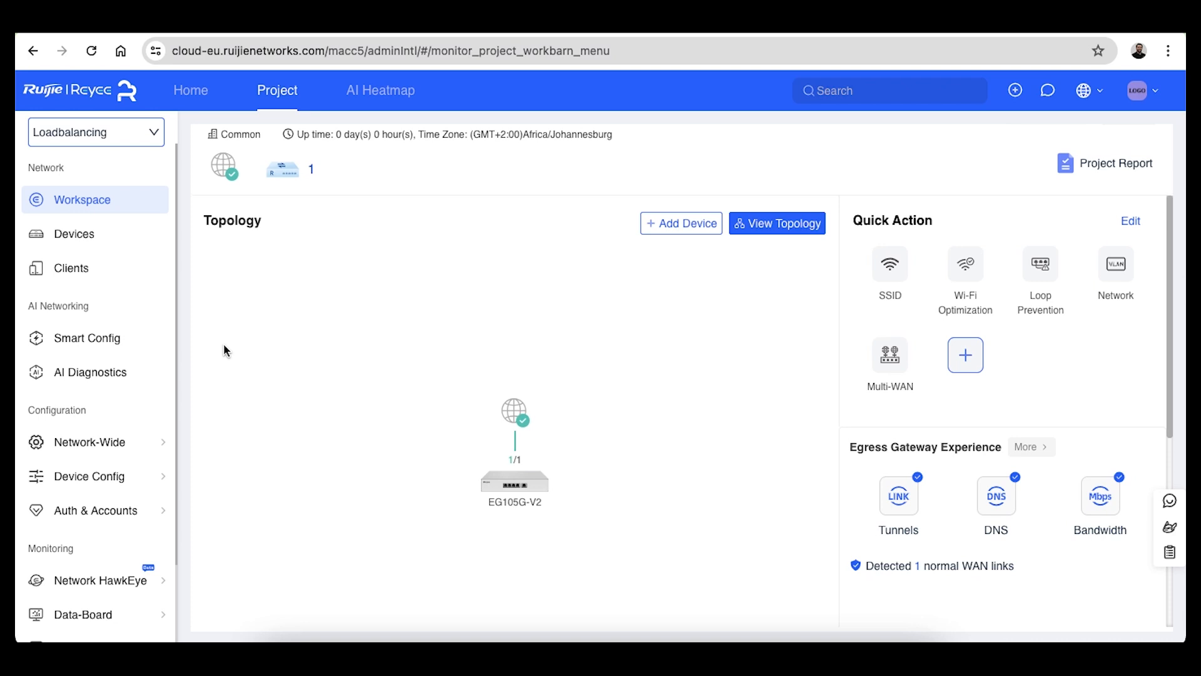
mouse_move(190, 399)
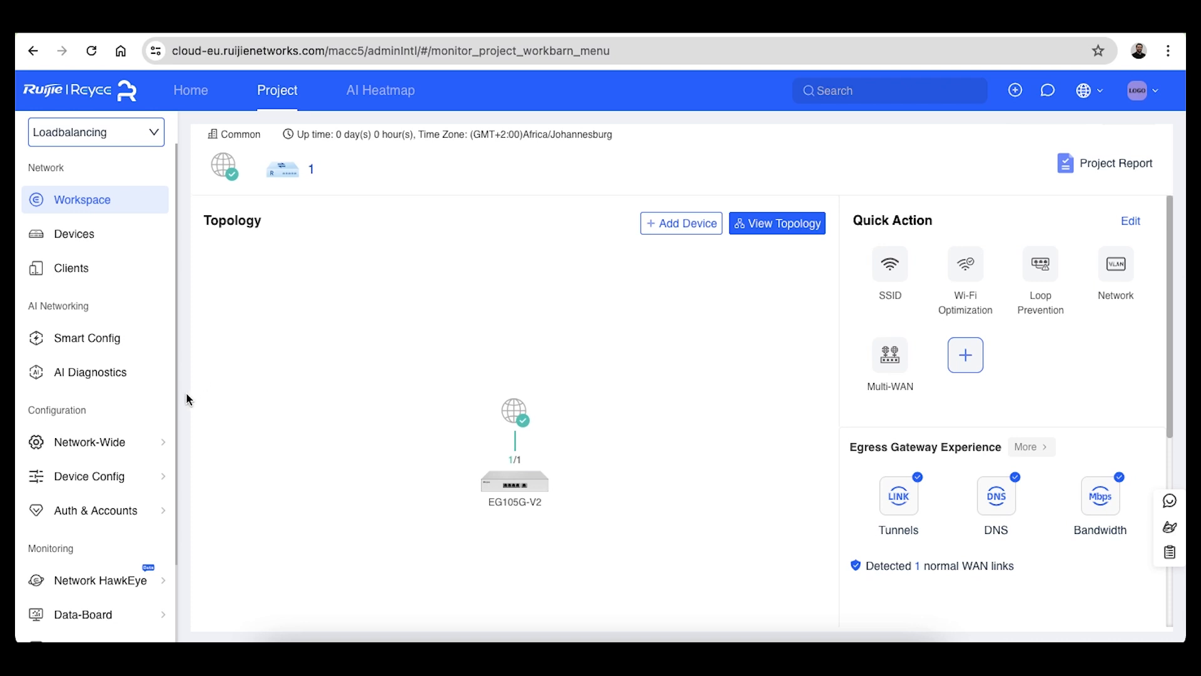
- Go to Network-Wide > Multi-WAN Config for the Loadbalancing project
click(84, 442)
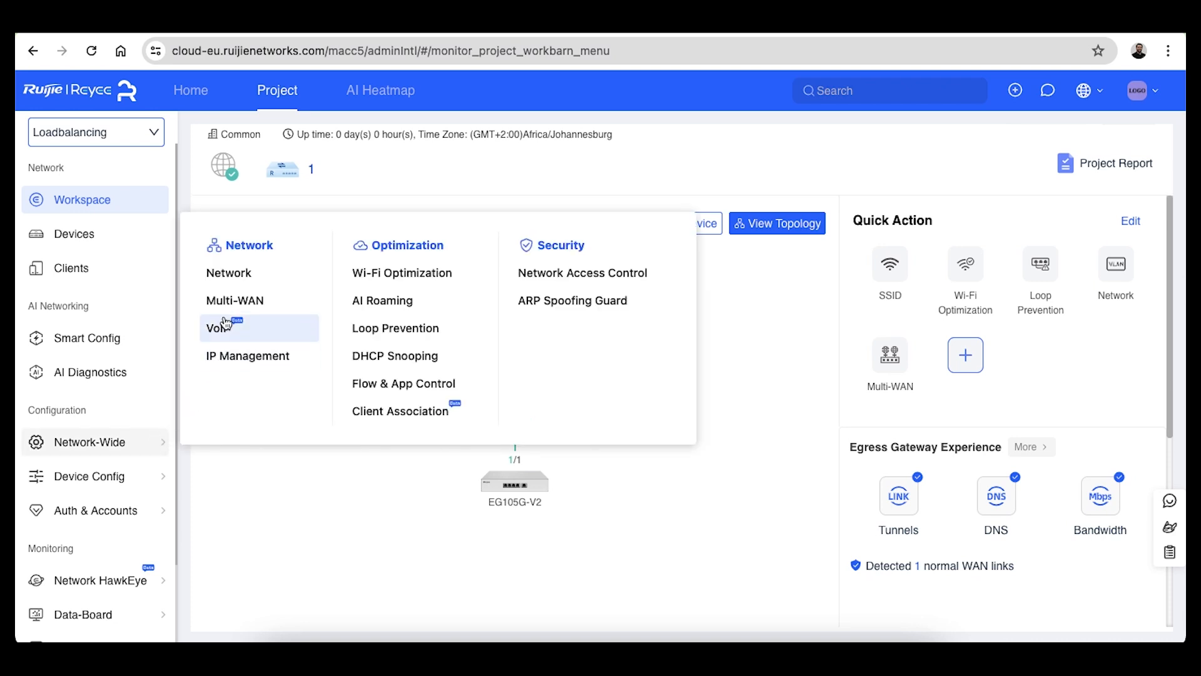
click(234, 301)
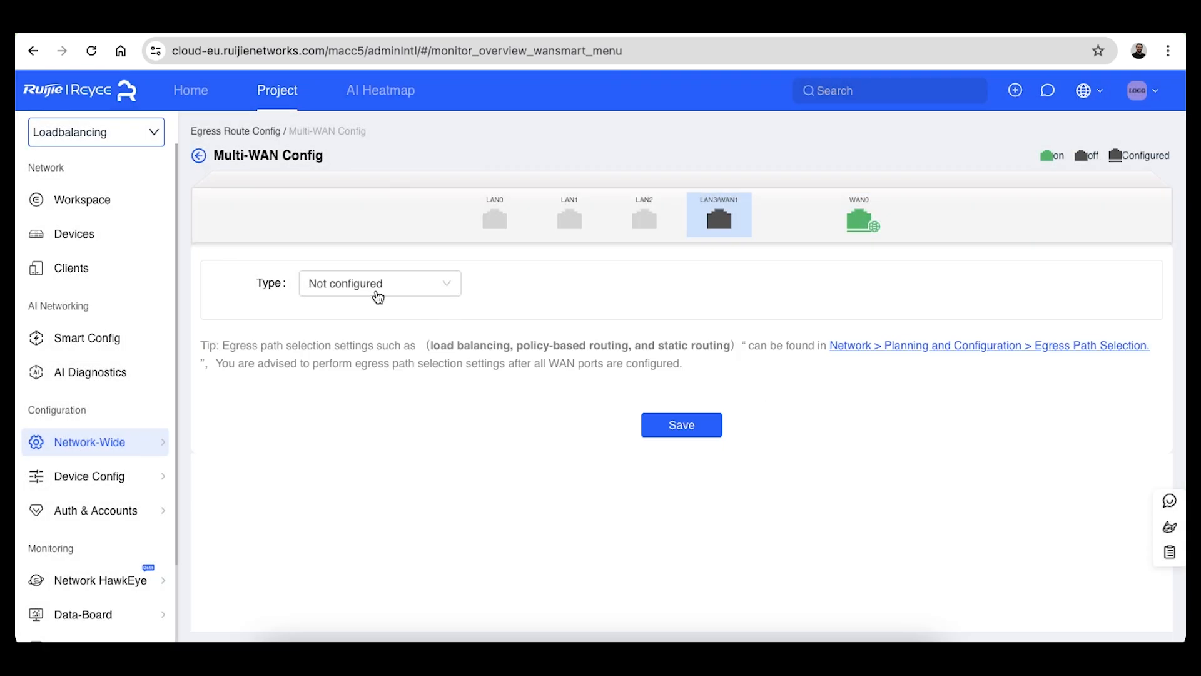
click(379, 284)
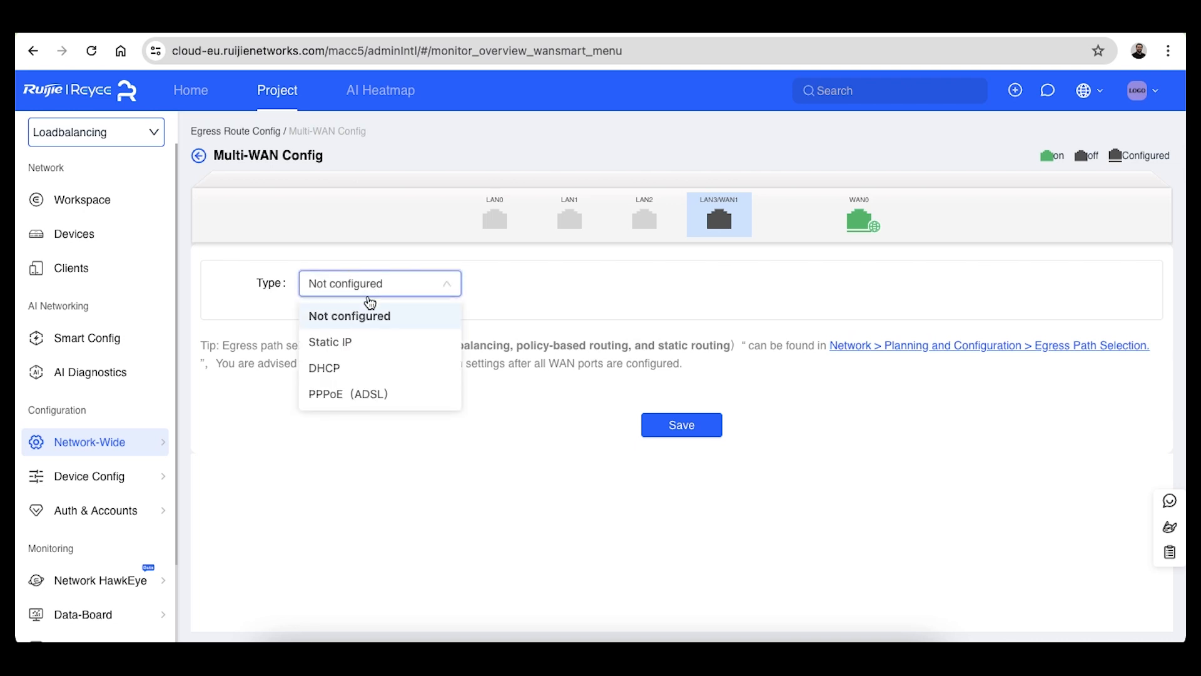
click(347, 394)
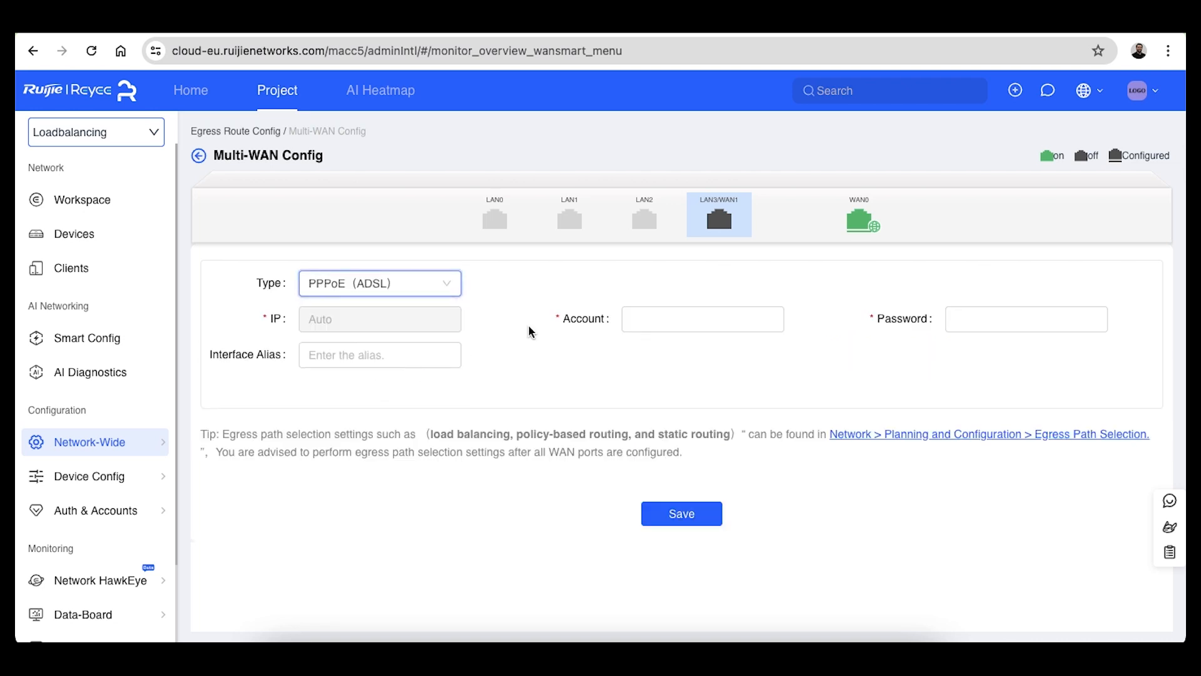
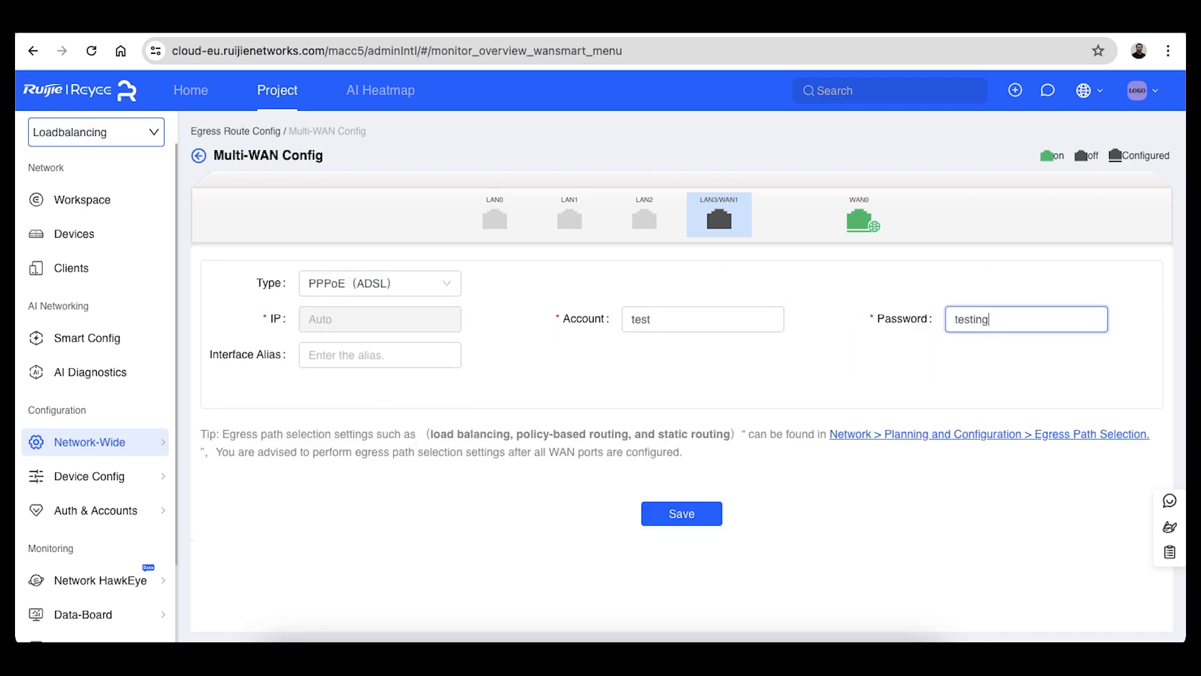
click(681, 514)
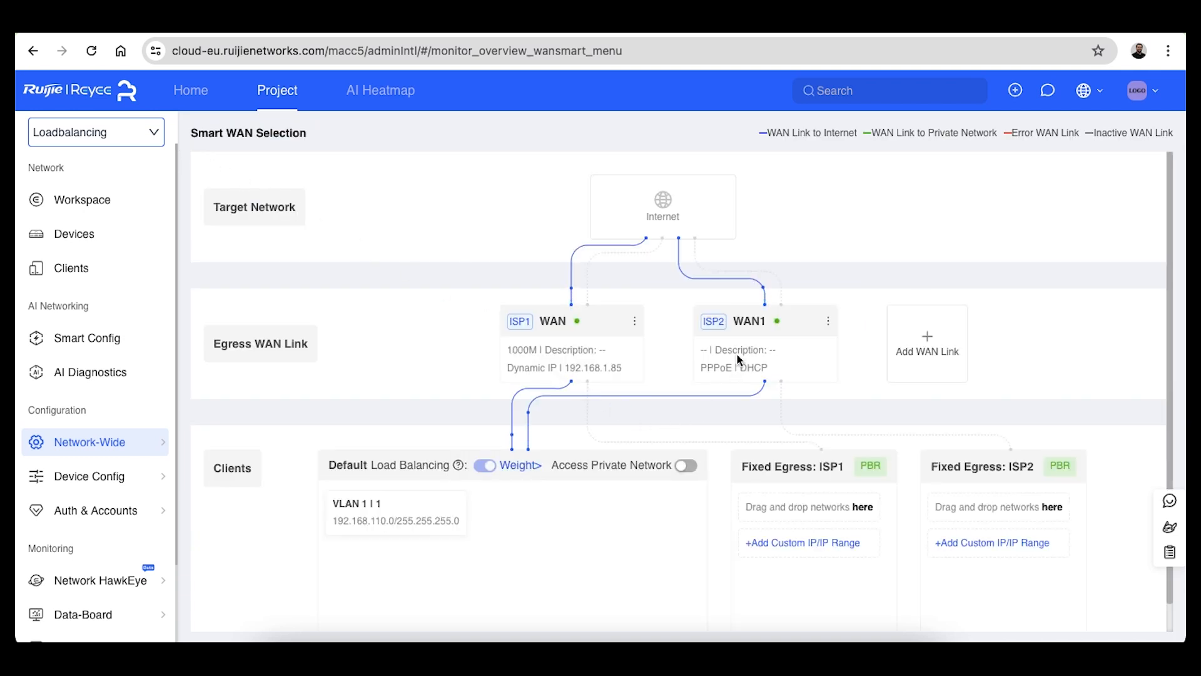
mouse_move(534, 448)
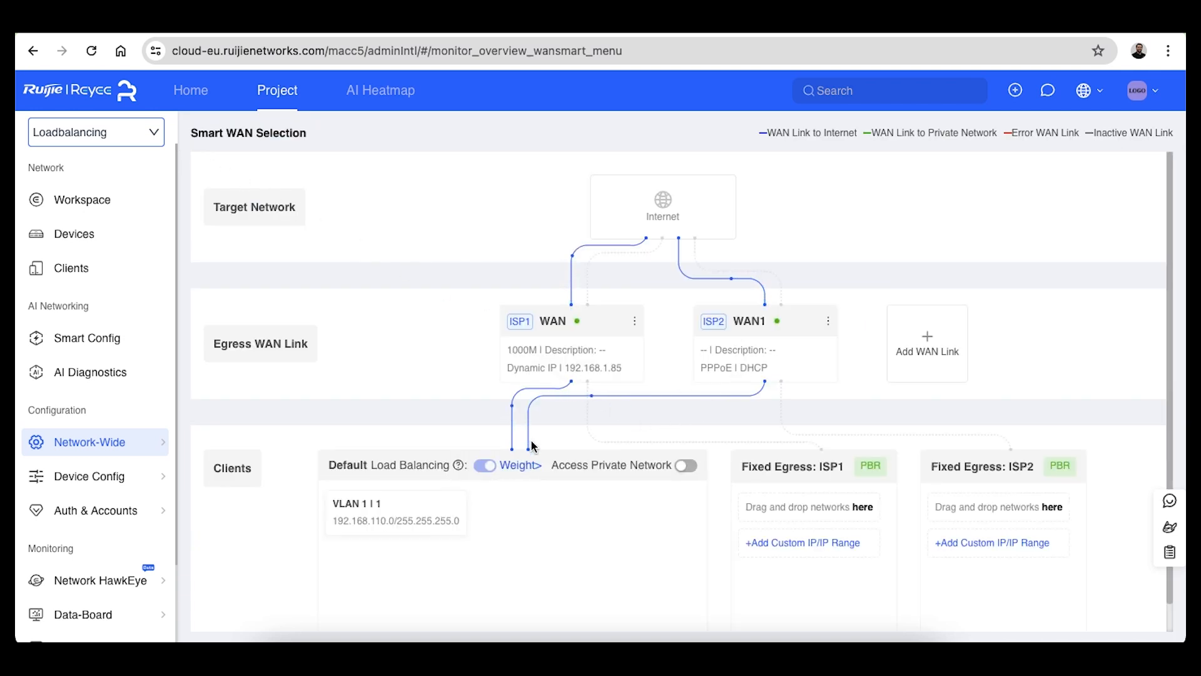
mouse_move(524, 453)
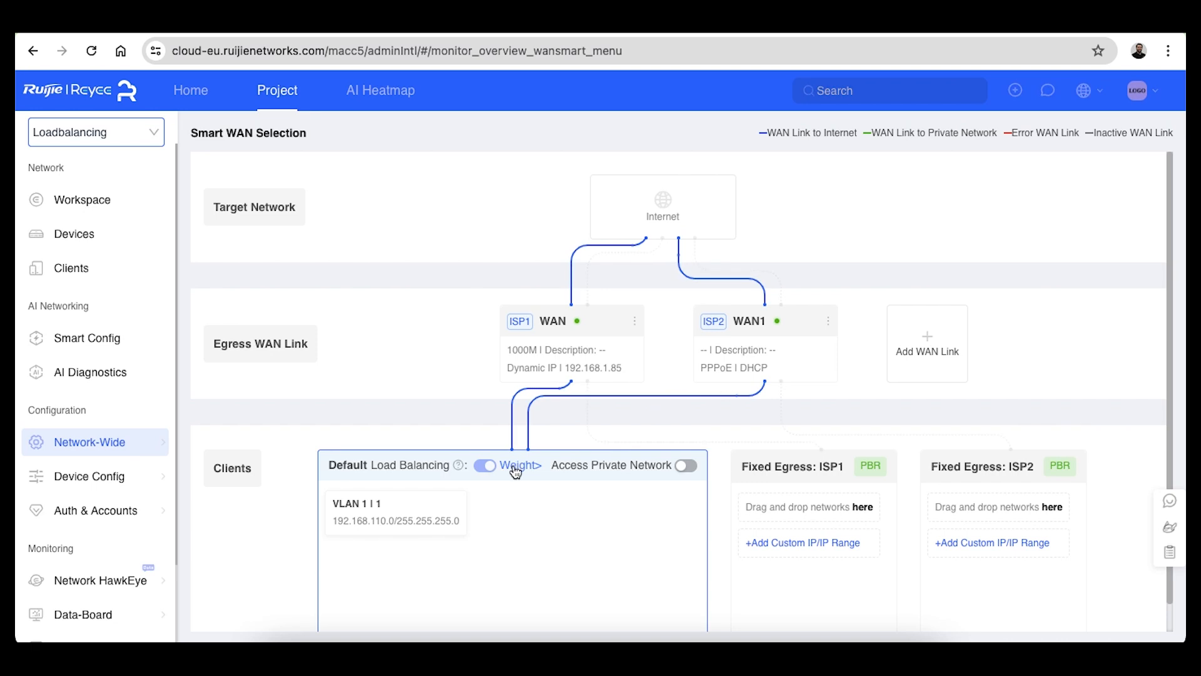
click(523, 465)
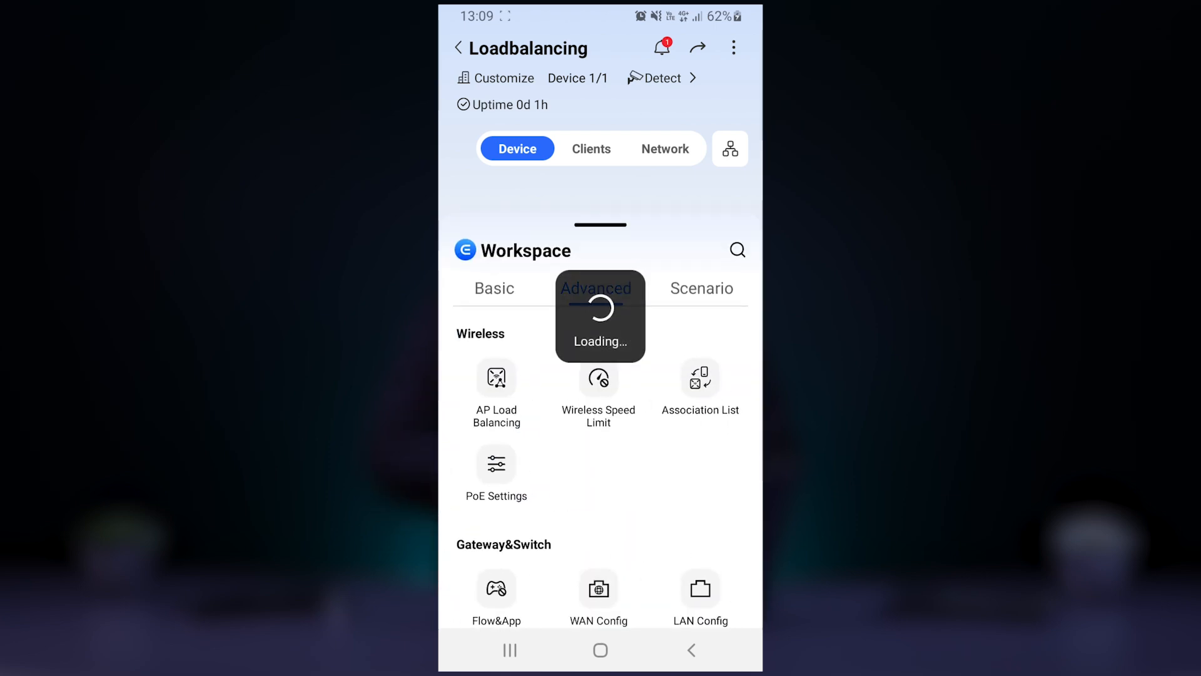
click(598, 588)
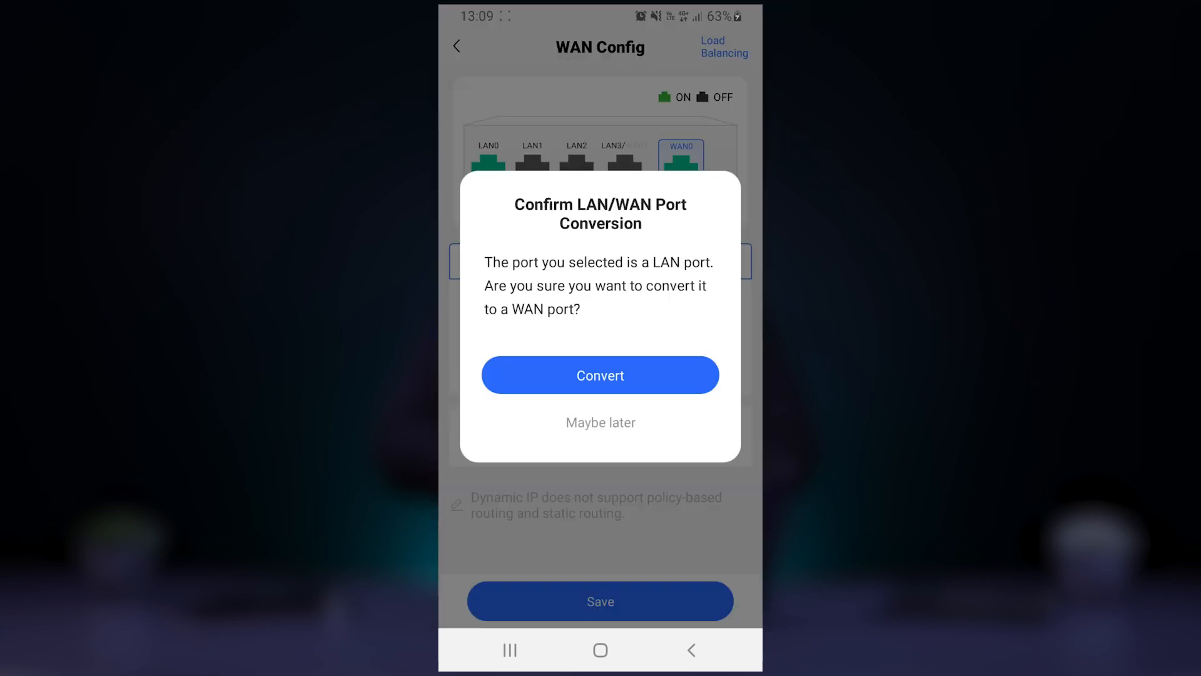
click(599, 374)
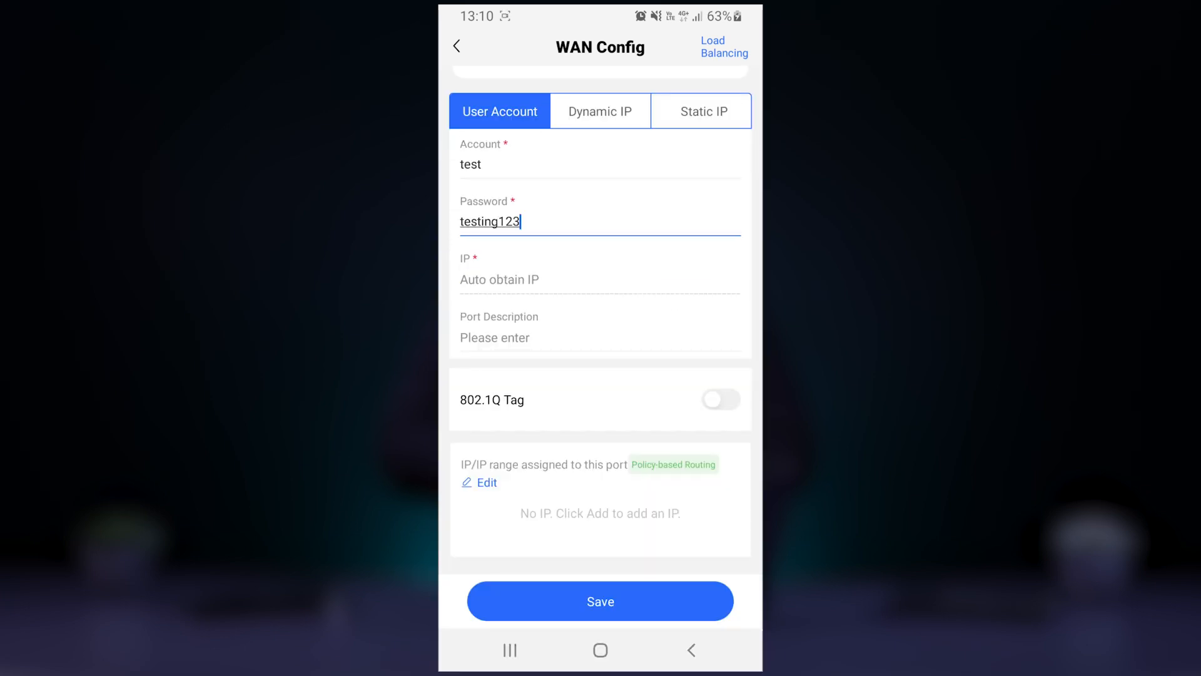
click(601, 601)
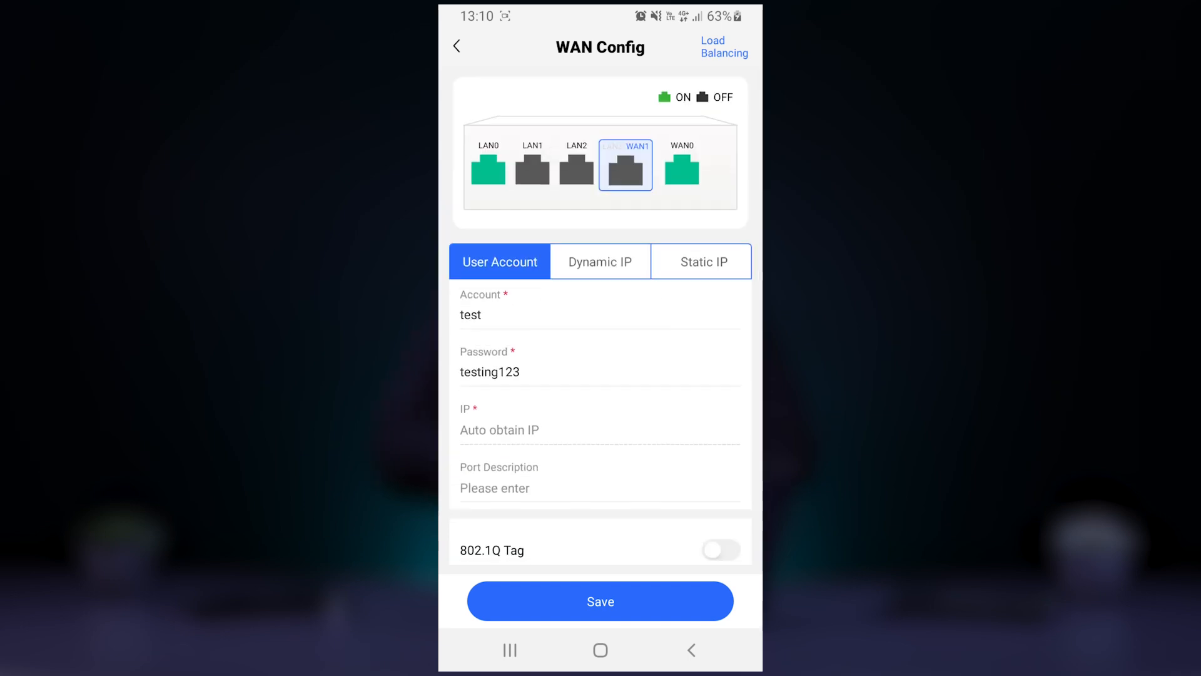
click(725, 46)
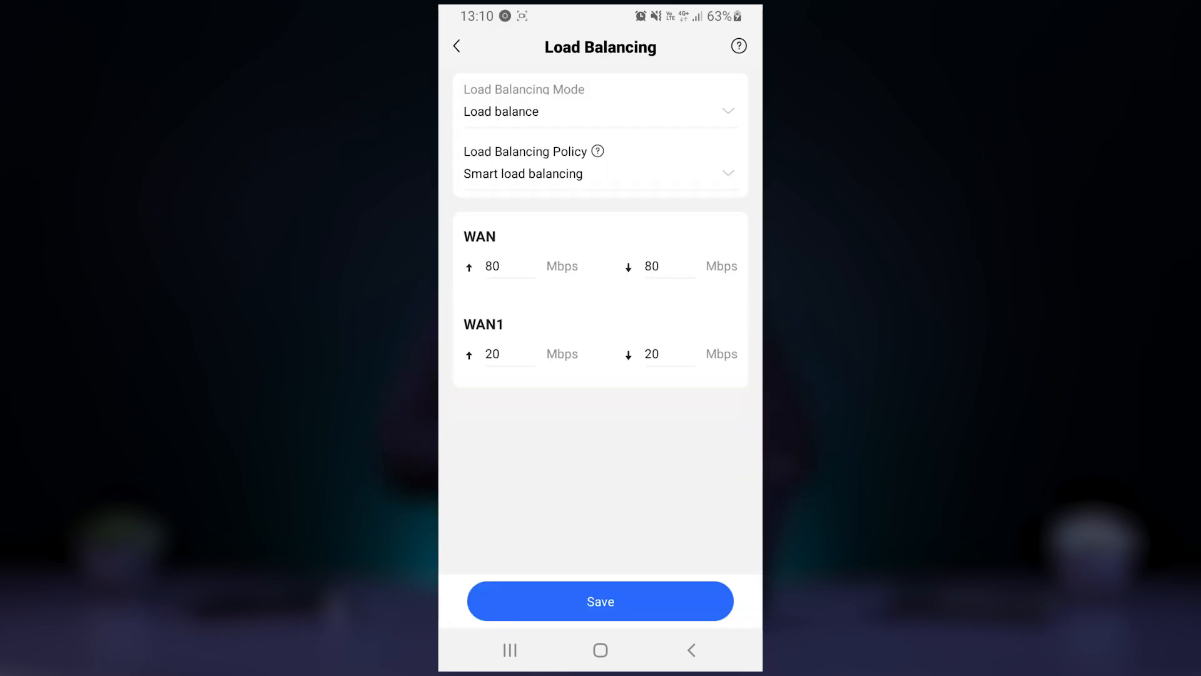
- Keep Smart load balancing at 80/20 Mbps, save, and return to the project overview
click(599, 112)
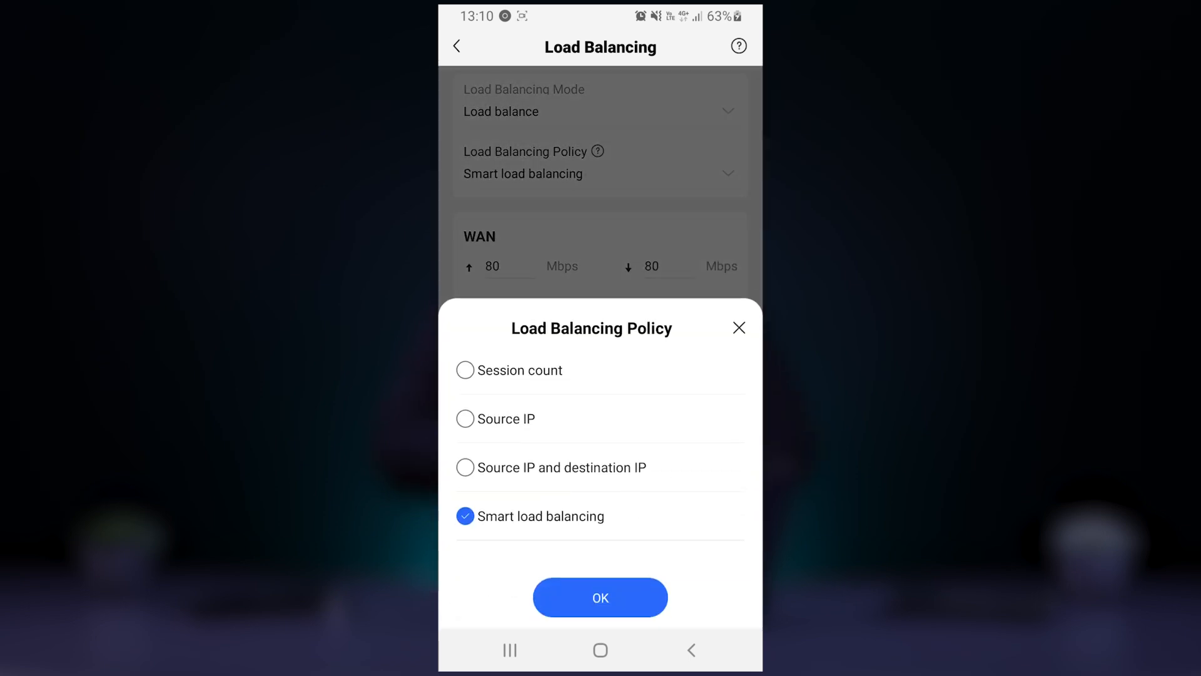
click(601, 598)
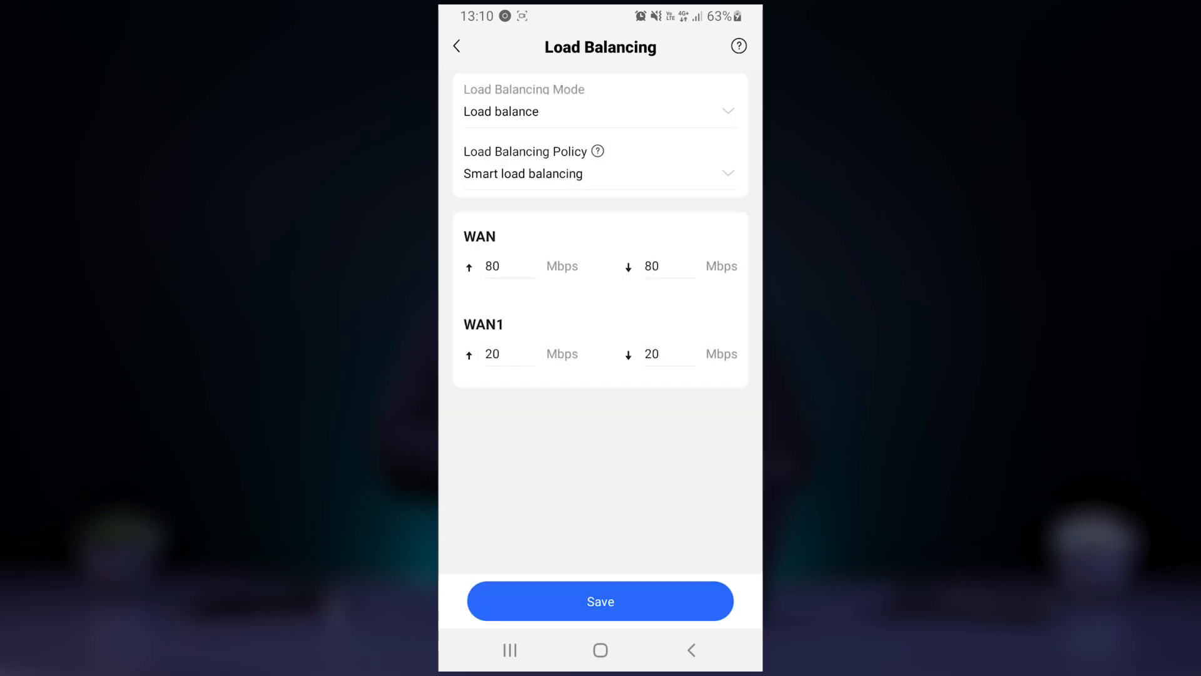
click(601, 601)
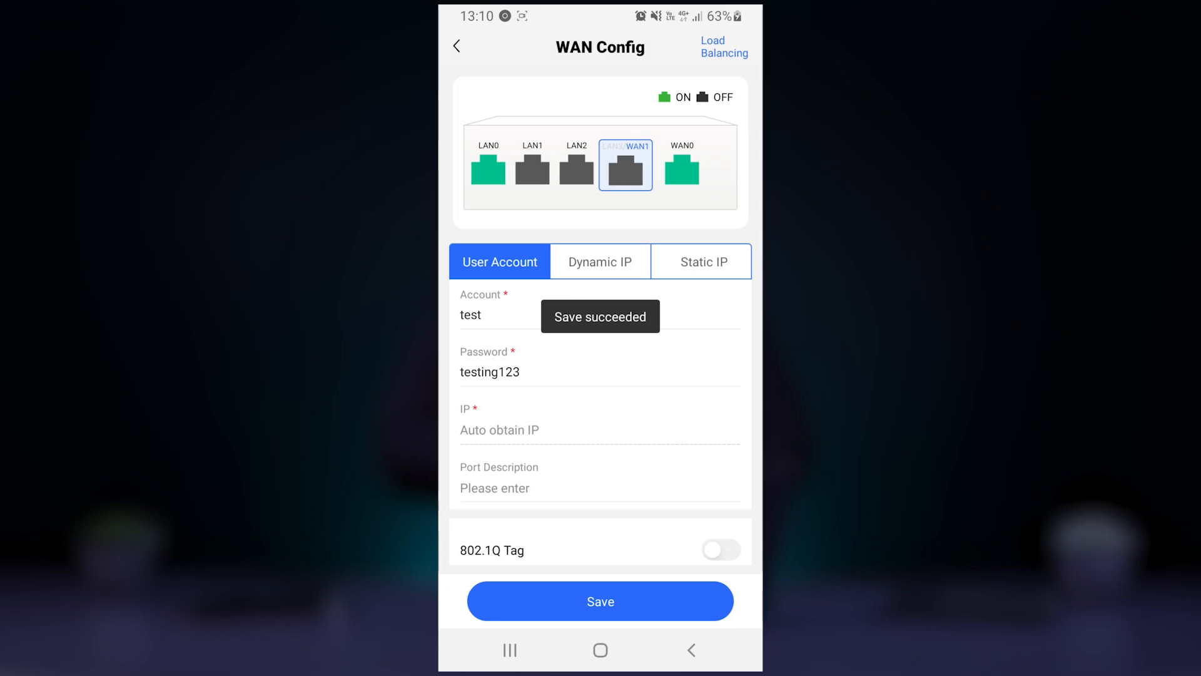
click(456, 47)
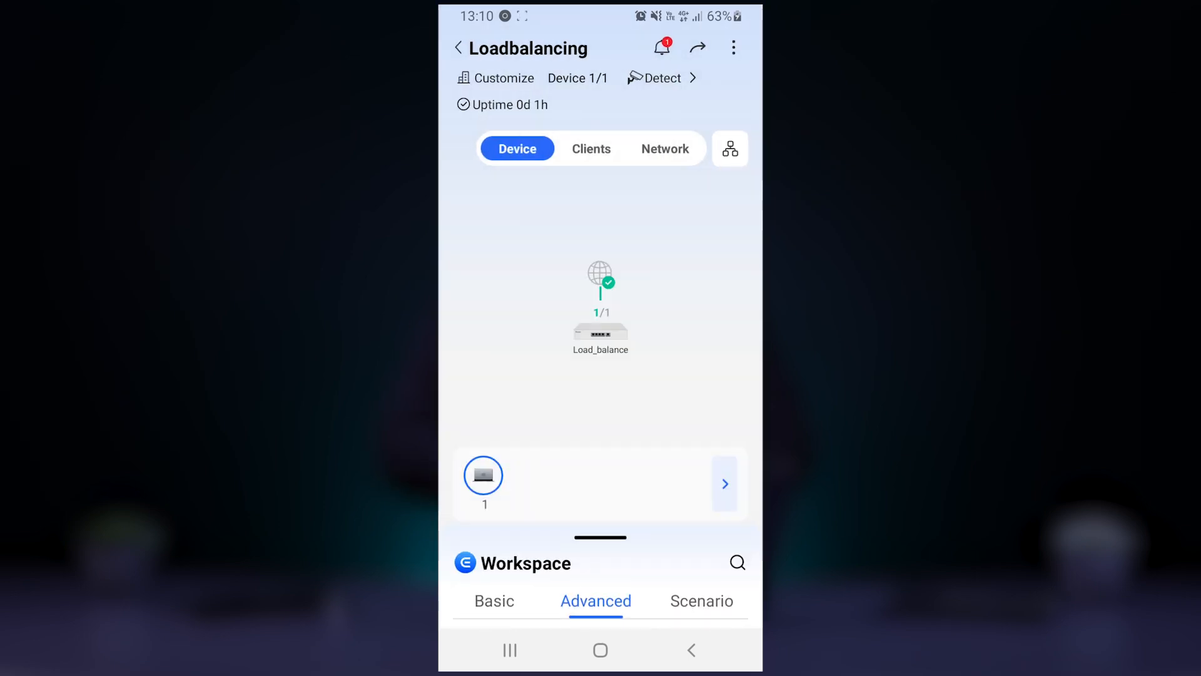
click(729, 148)
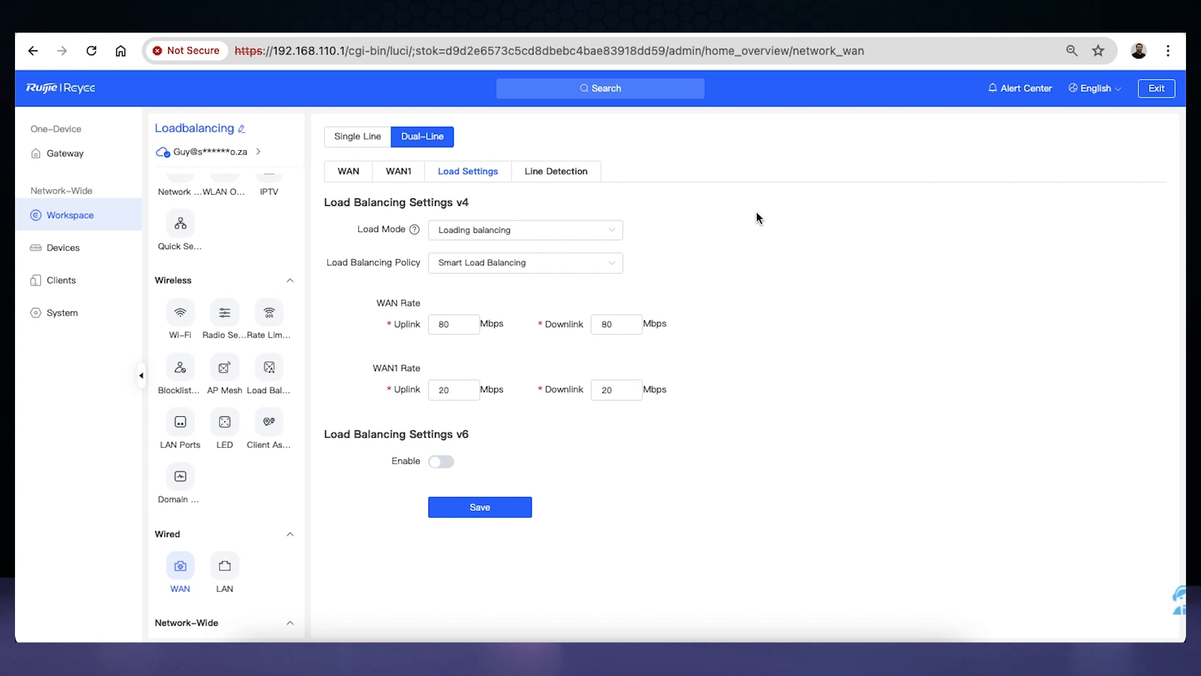
mouse_move(619, 230)
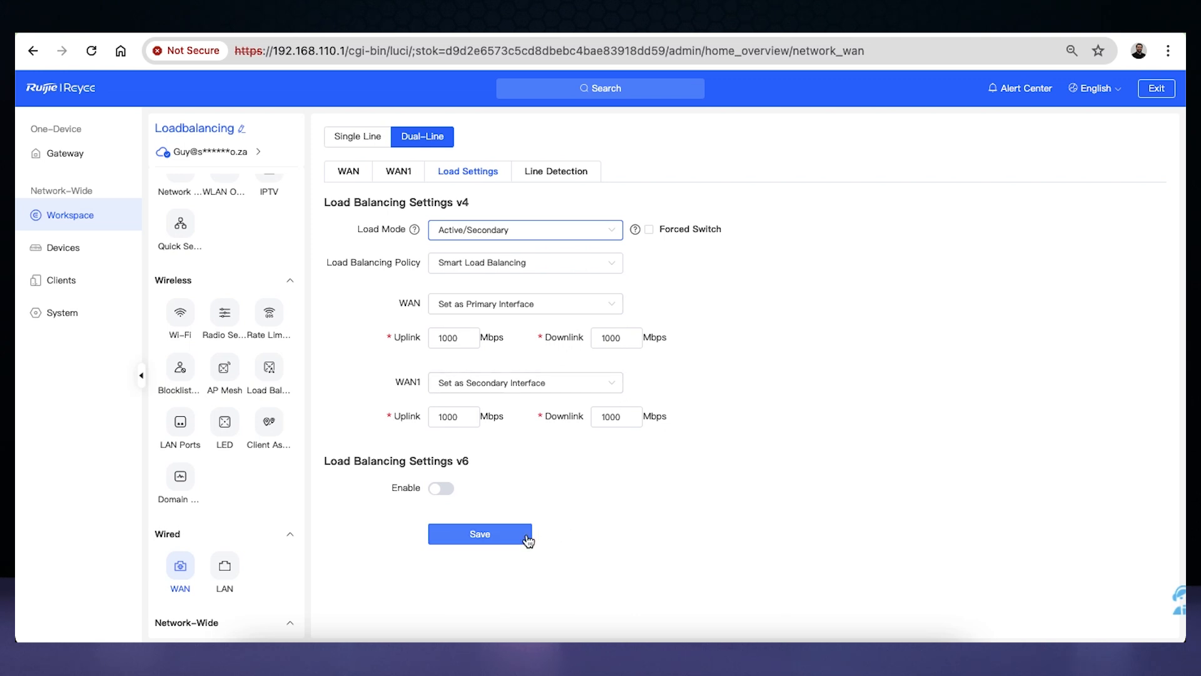
- Save Active/Secondary mode with WAN primary and WAN1 secondary
click(479, 535)
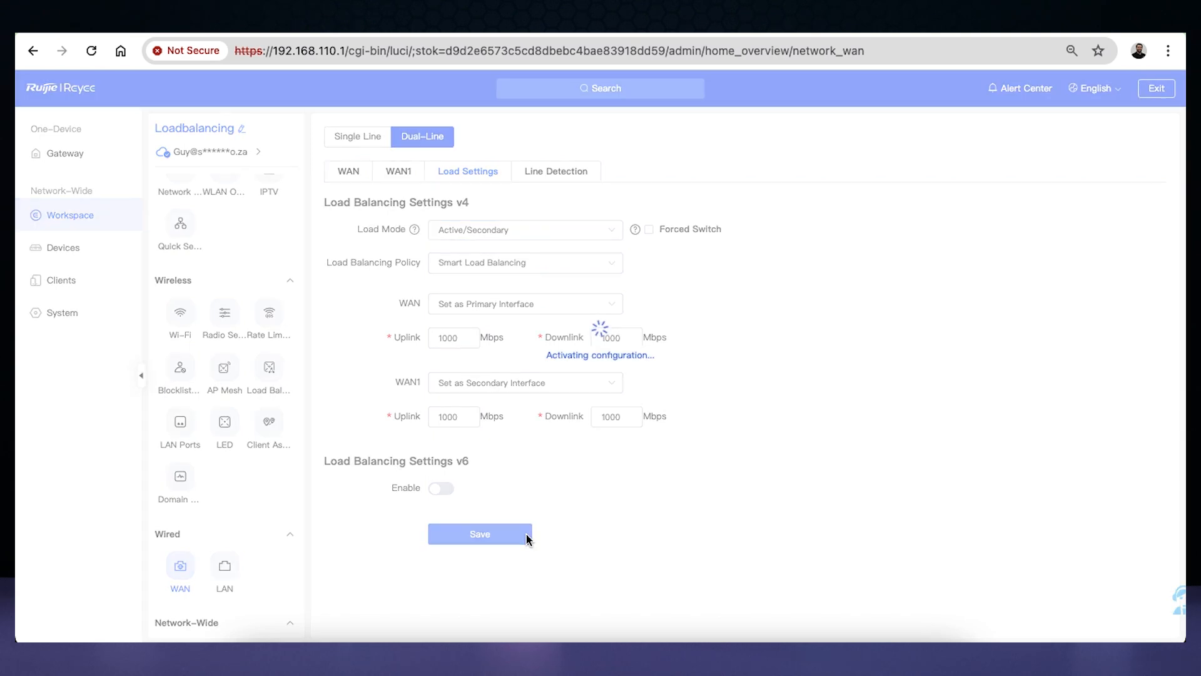
click(479, 535)
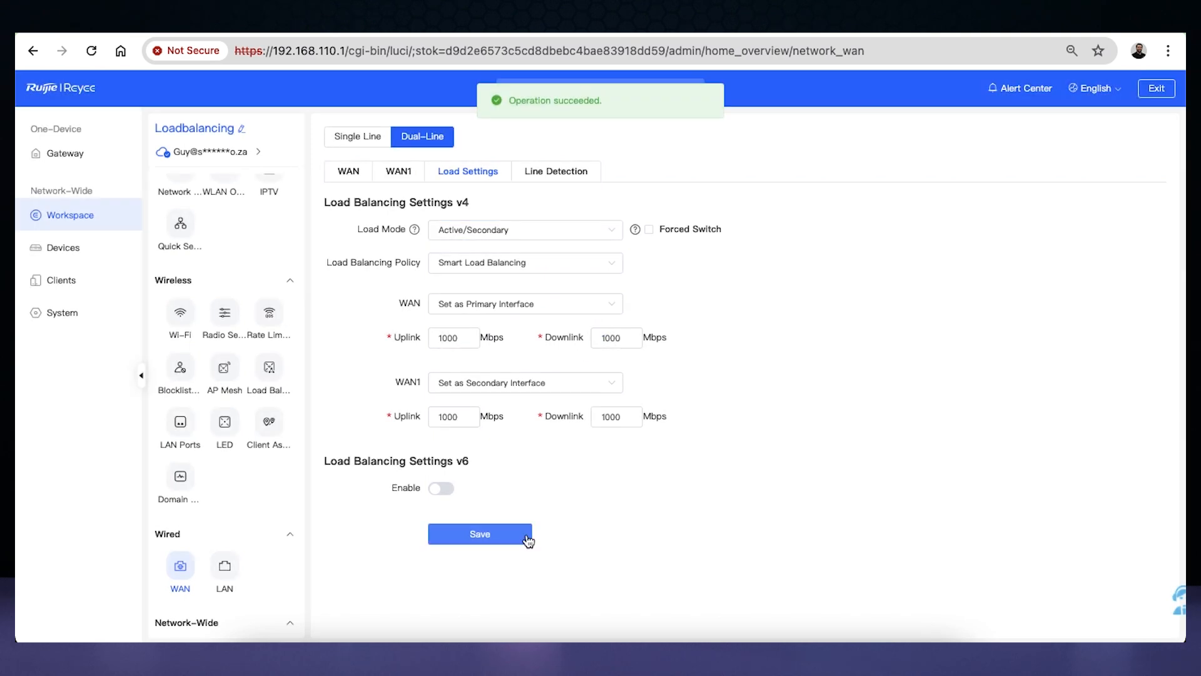